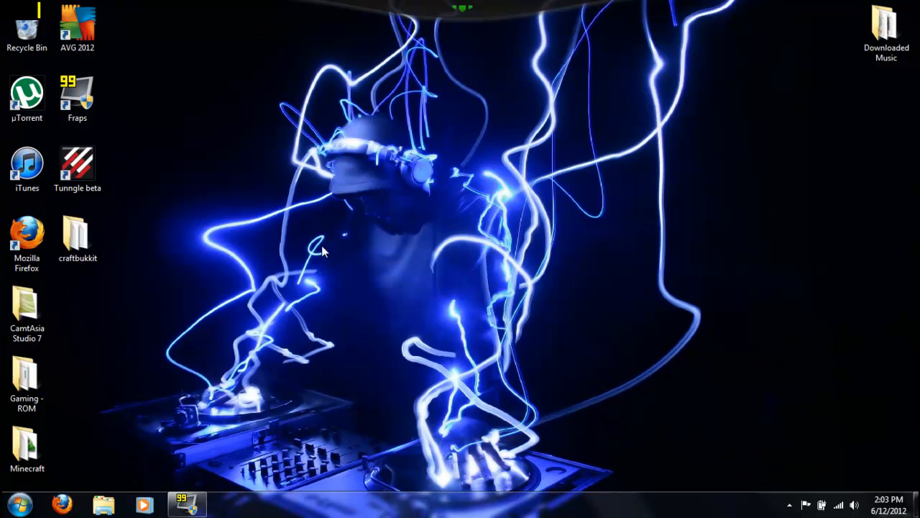
Step: Search %appdata% from the Start menu to open the AppData Roaming folder
{"action": "left_click", "coordinate": [15, 504]}
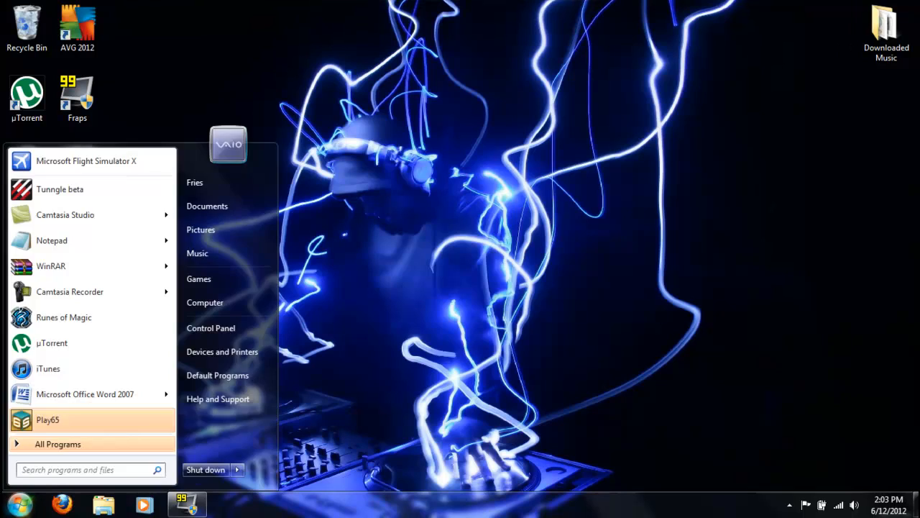
{"action": "type", "text": "%"}
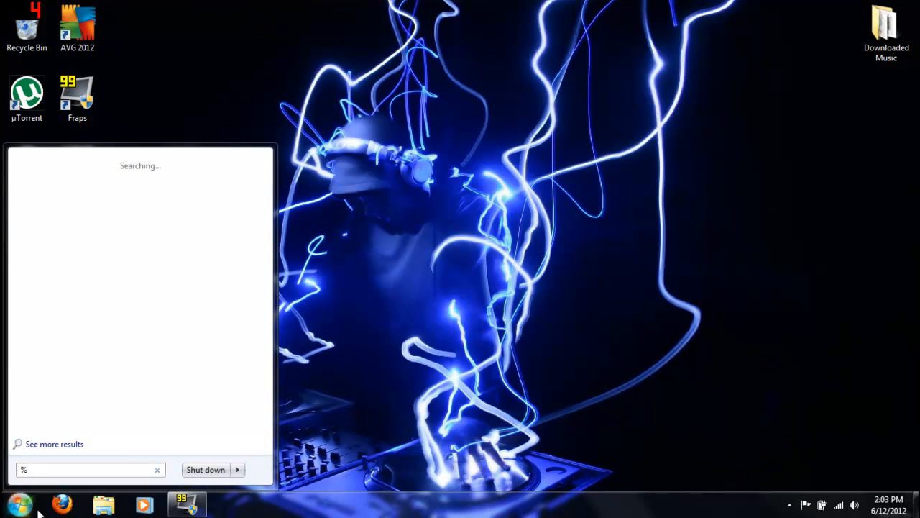
{"action": "type", "text": "ap"}
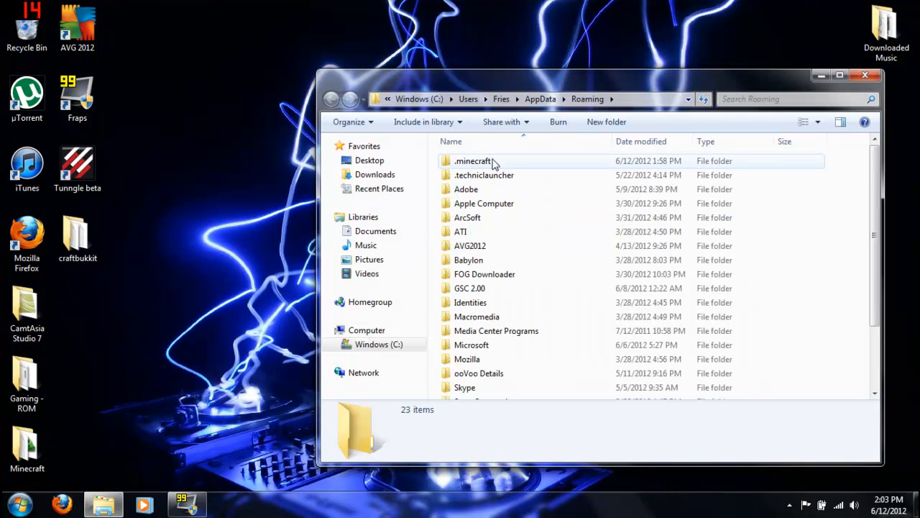
Step: Open .minecraft\bin\minecraft.jar with WinRAR archiver, then close the bin folder window
{"action": "double_click", "coordinate": [473, 161]}
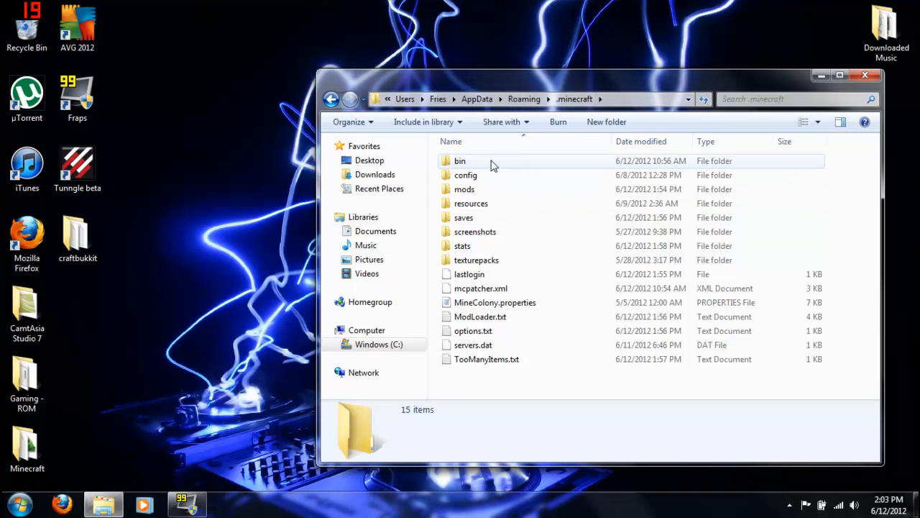
{"action": "double_click", "coordinate": [460, 161]}
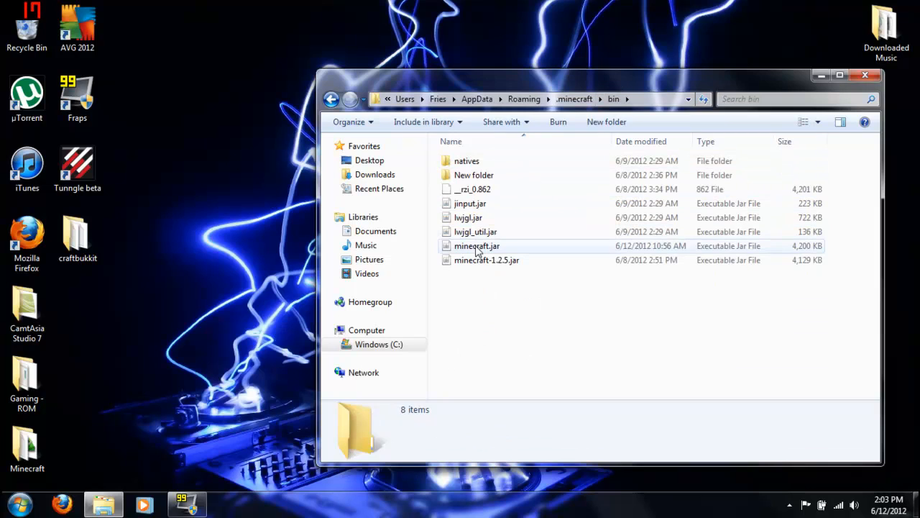
{"action": "left_click", "coordinate": [486, 260]}
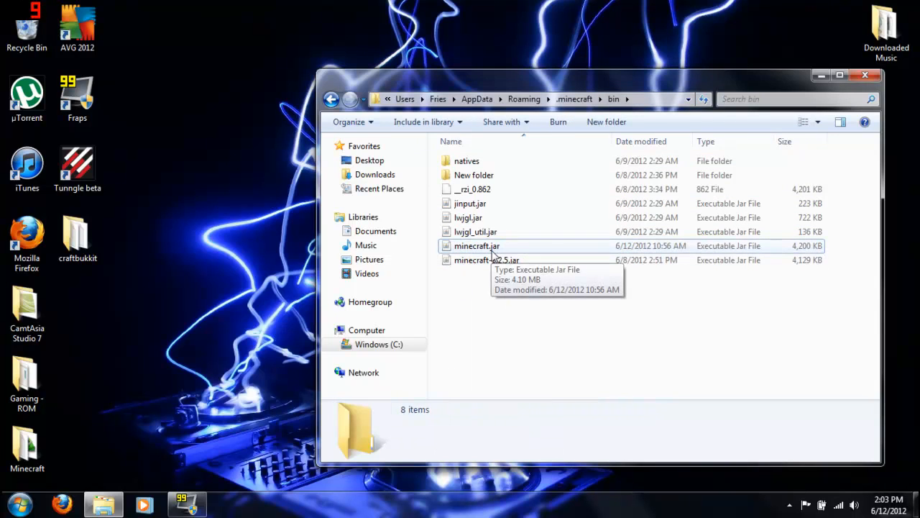
{"action": "right_click", "coordinate": [476, 246]}
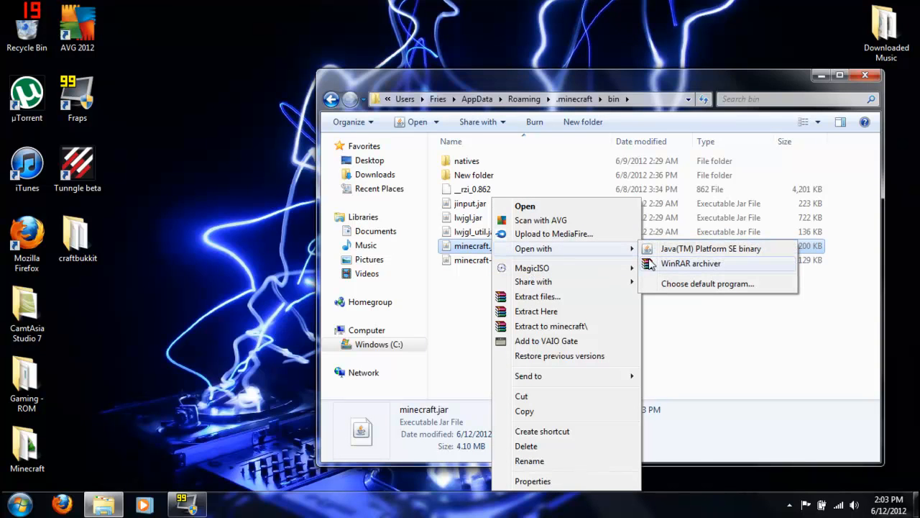
{"action": "left_click", "coordinate": [690, 263]}
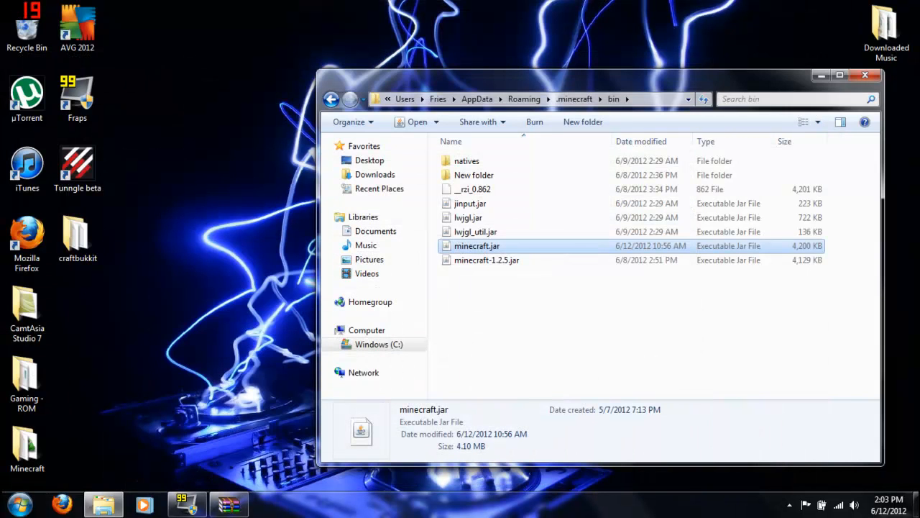
{"action": "mouse_move", "coordinate": [866, 75]}
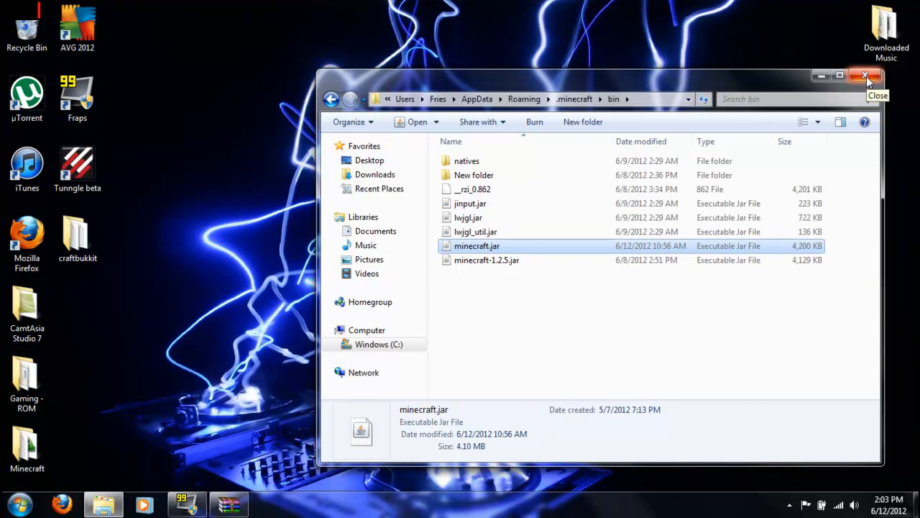
{"action": "left_click", "coordinate": [866, 75]}
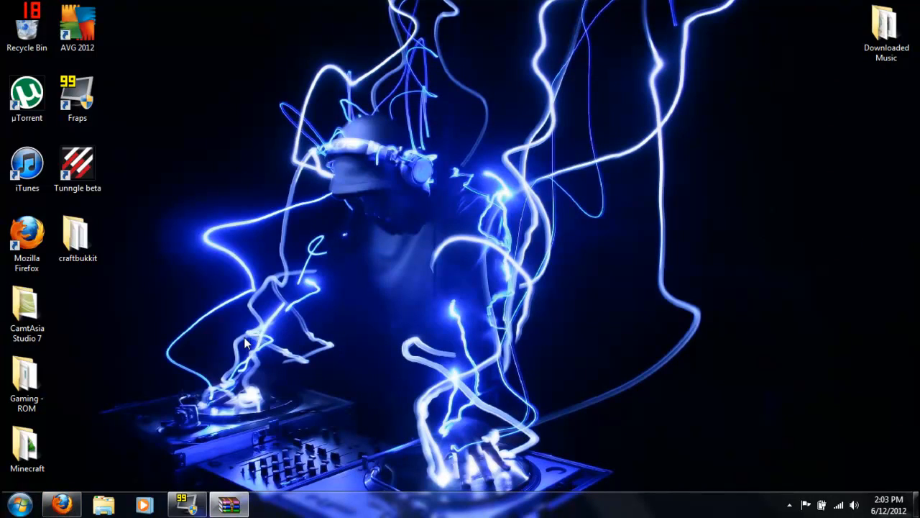
Step: Search the web for 'modloader 1.2.5' in Firefox
{"action": "left_click", "coordinate": [61, 503]}
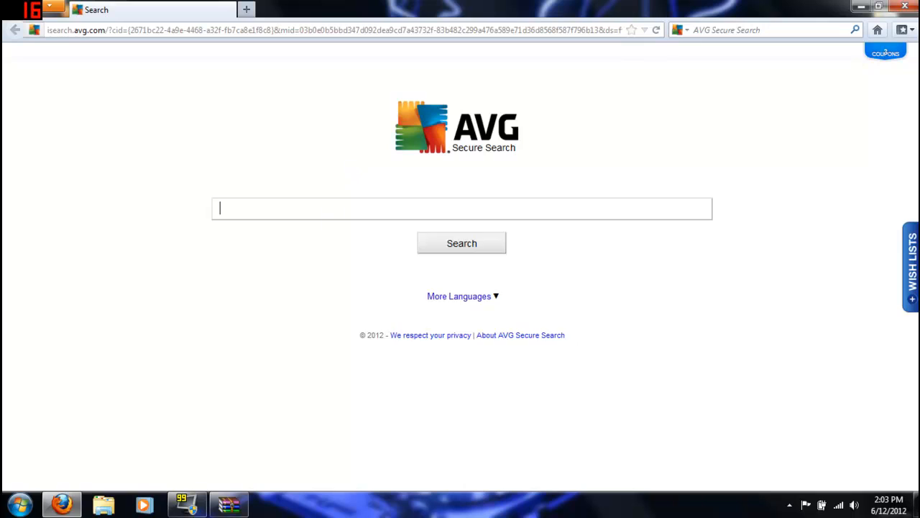
{"action": "left_click", "coordinate": [461, 208]}
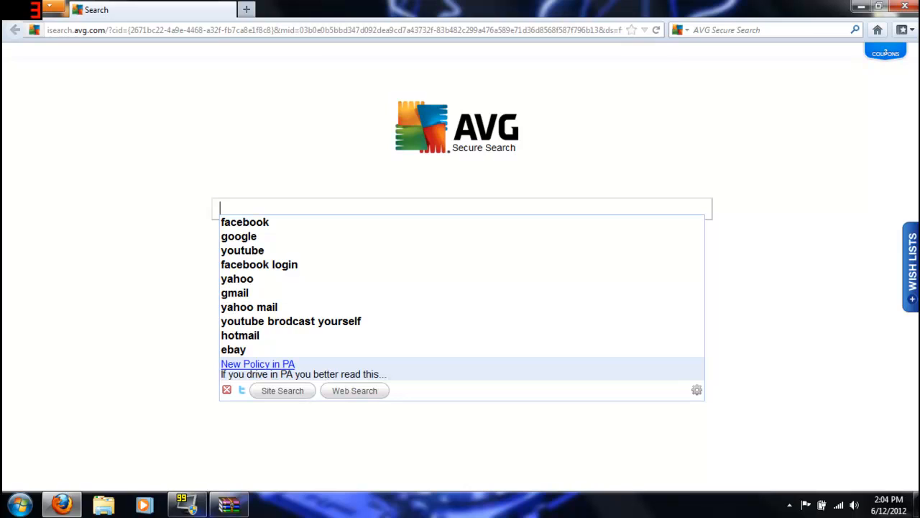
{"action": "type", "text": "modloader 1.2.5"}
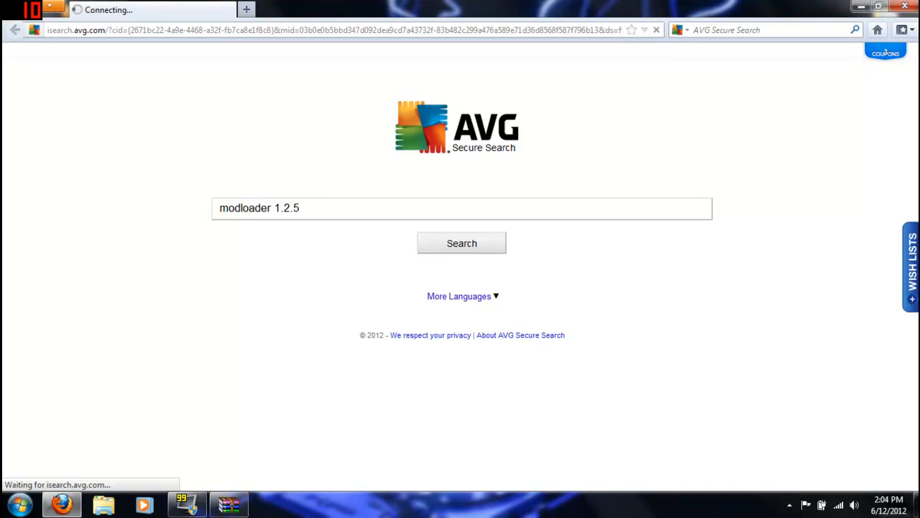
{"action": "left_click", "coordinate": [462, 243]}
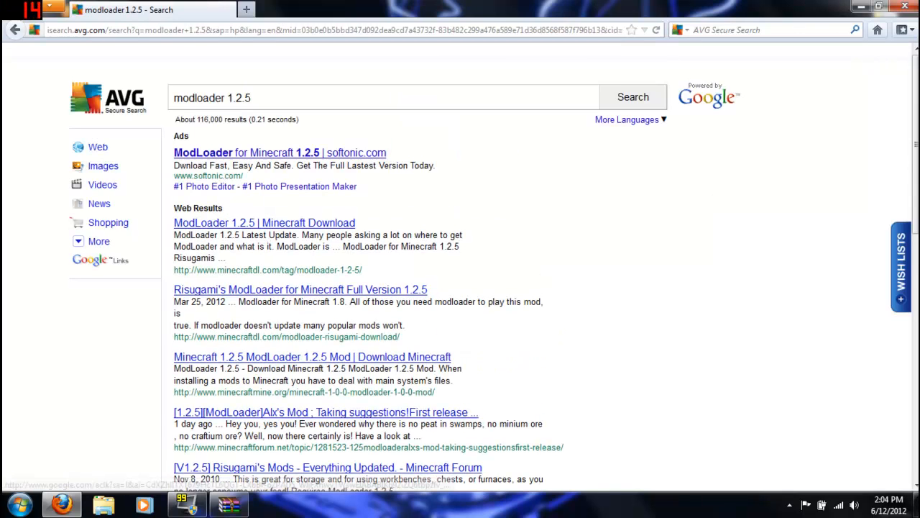
Step: Check the MinecraftDL ModLoader page, then open Risugami's Mods forum topic from the results
{"action": "left_click", "coordinate": [300, 290]}
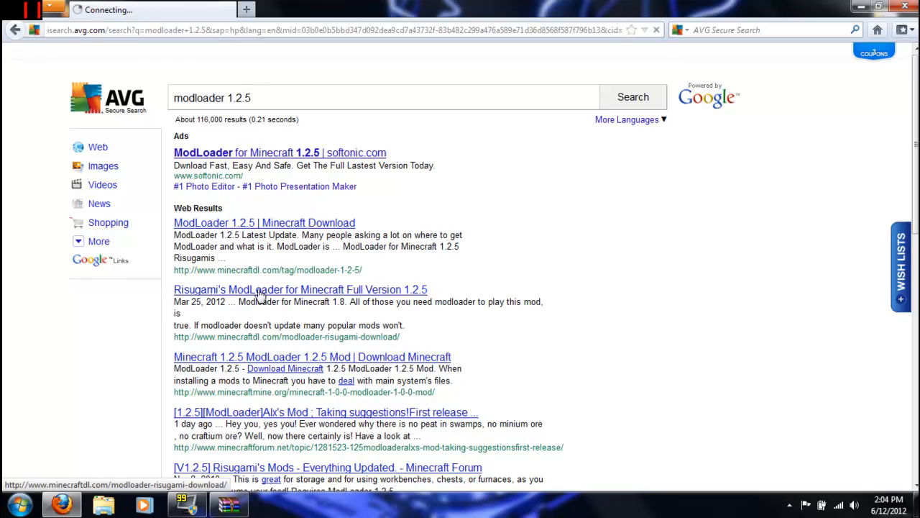
{"action": "left_click", "coordinate": [300, 290]}
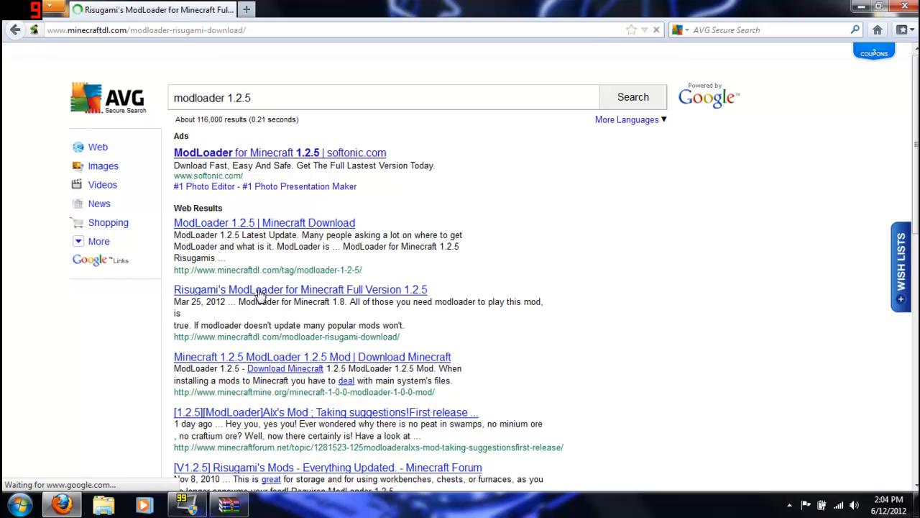
{"action": "left_click", "coordinate": [300, 289]}
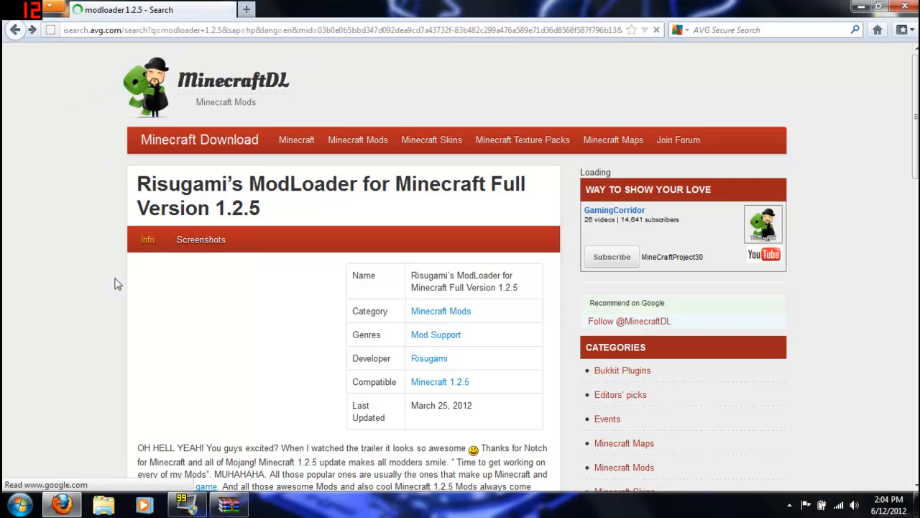
{"action": "left_click", "coordinate": [15, 29]}
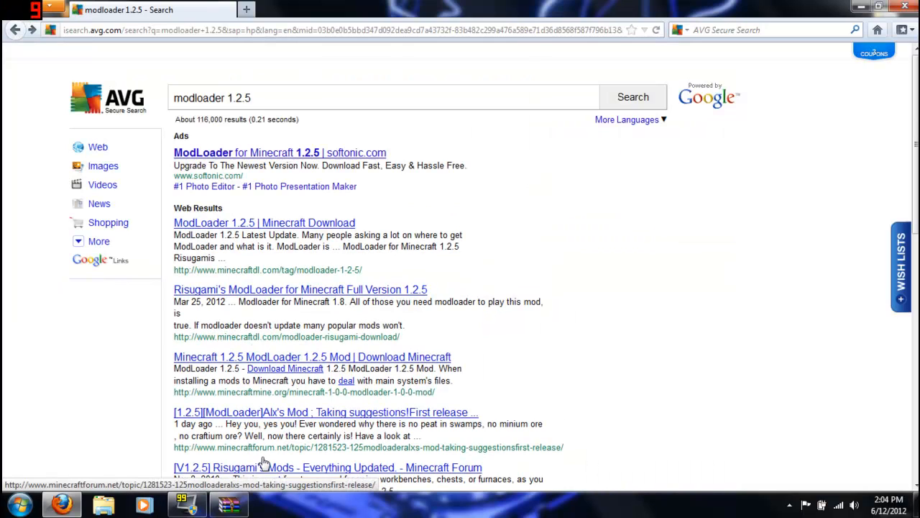
{"action": "left_click", "coordinate": [327, 468]}
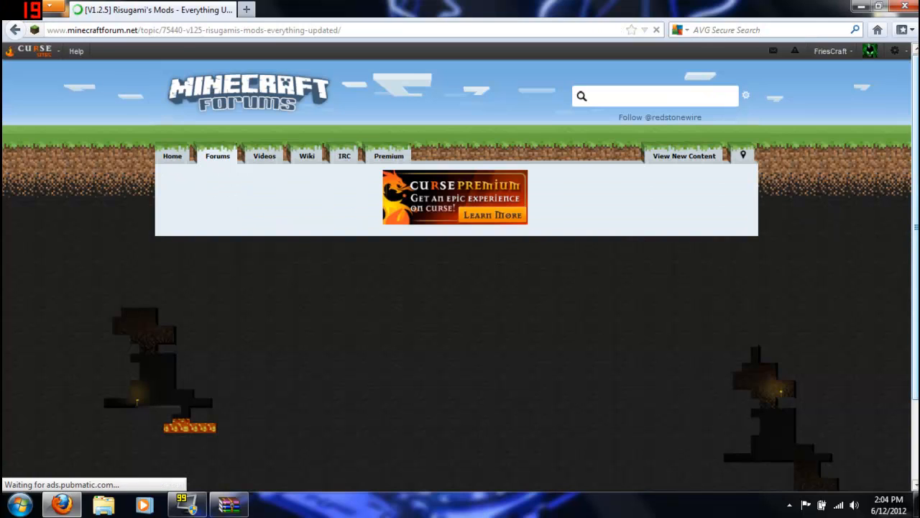
Step: Scroll the forum post to the Installation section and ModLoader 1.2.5 download links
{"action": "scroll", "scroll_direction": "down", "scroll_amount": 3}
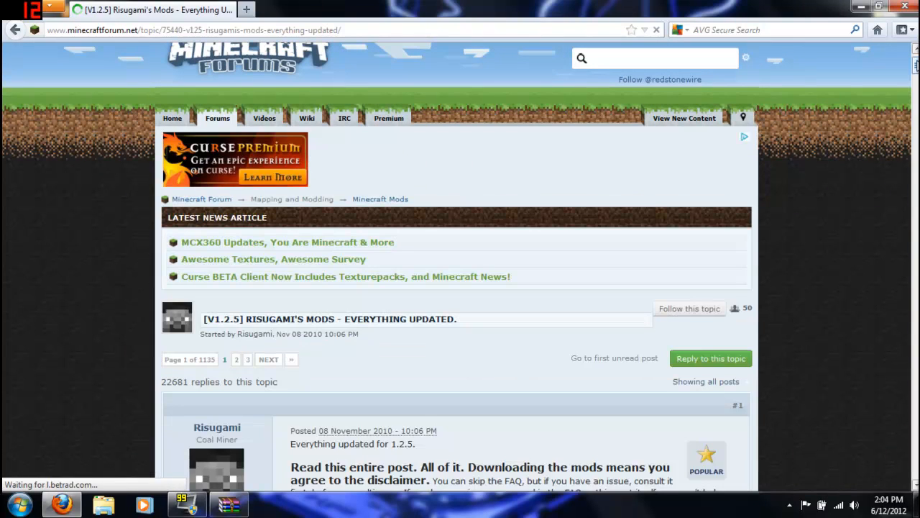
{"action": "scroll", "scroll_direction": "down", "scroll_amount": 3}
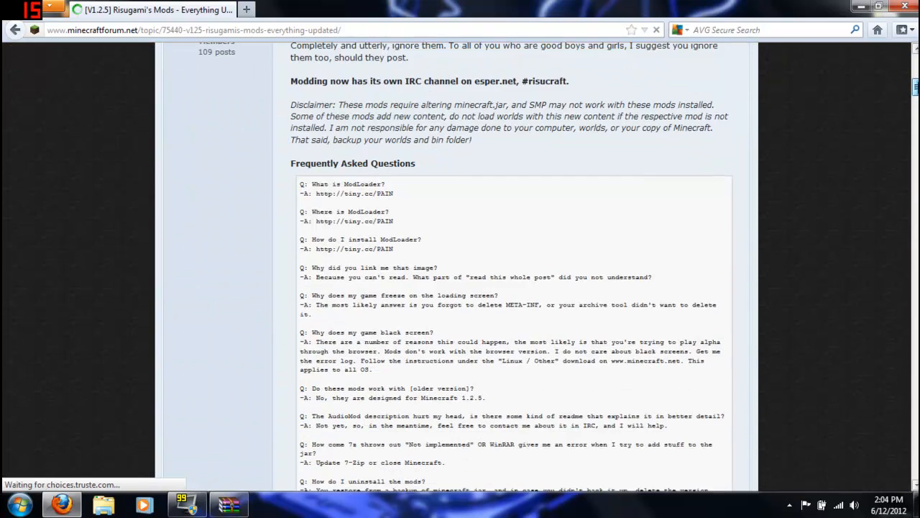
{"action": "scroll", "scroll_direction": "down", "scroll_amount": 3}
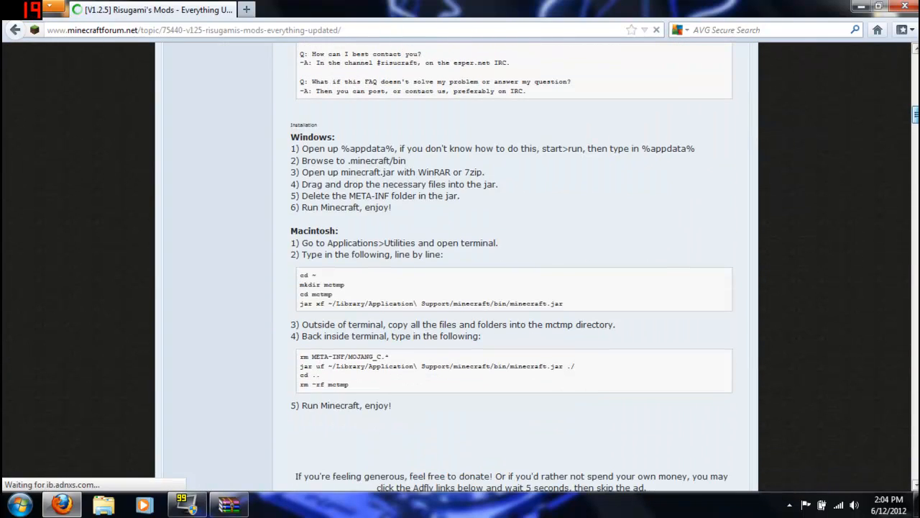
{"action": "scroll", "scroll_direction": "down", "scroll_amount": 3}
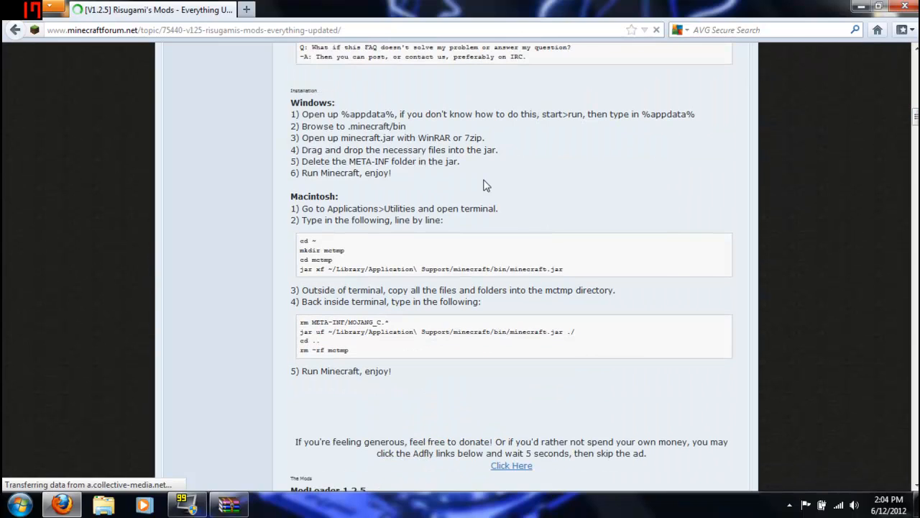
{"action": "left_click_drag", "start_coordinate": [291, 114], "coordinate": [392, 172]}
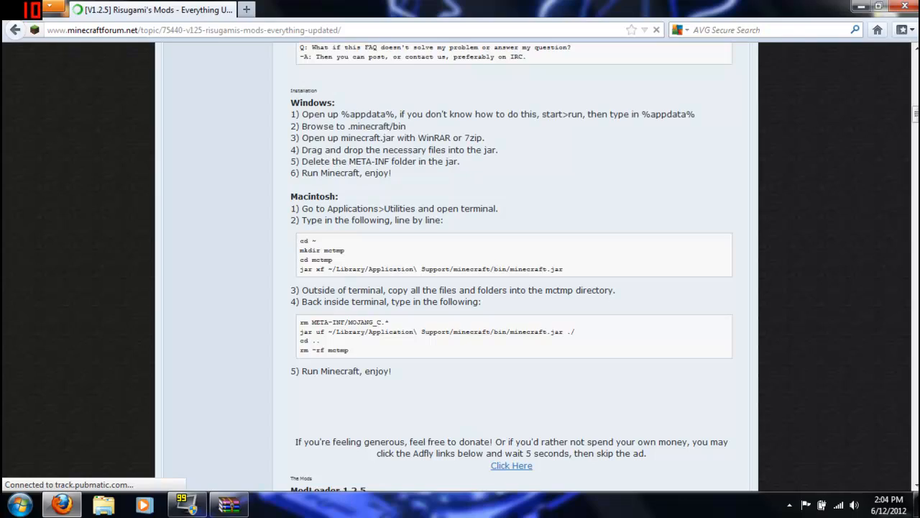
{"action": "scroll", "scroll_direction": "down", "scroll_amount": 3}
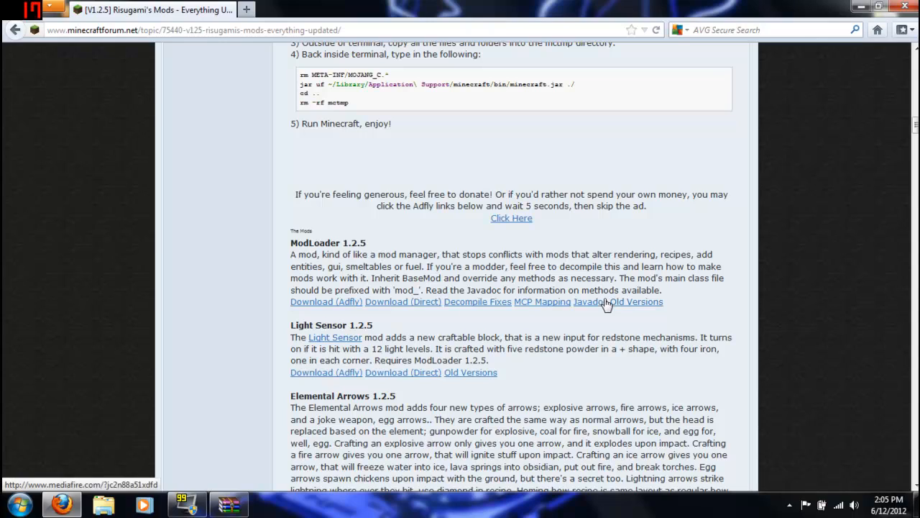
Step: Download ModLoader.zip via the Adfly link and open it with WinRAR.exe
{"action": "left_click", "coordinate": [326, 302]}
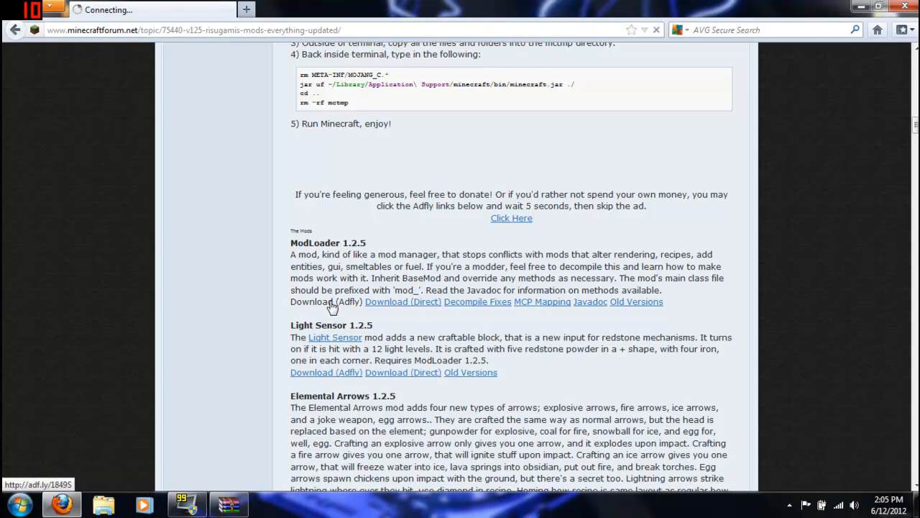
{"action": "left_click", "coordinate": [327, 301]}
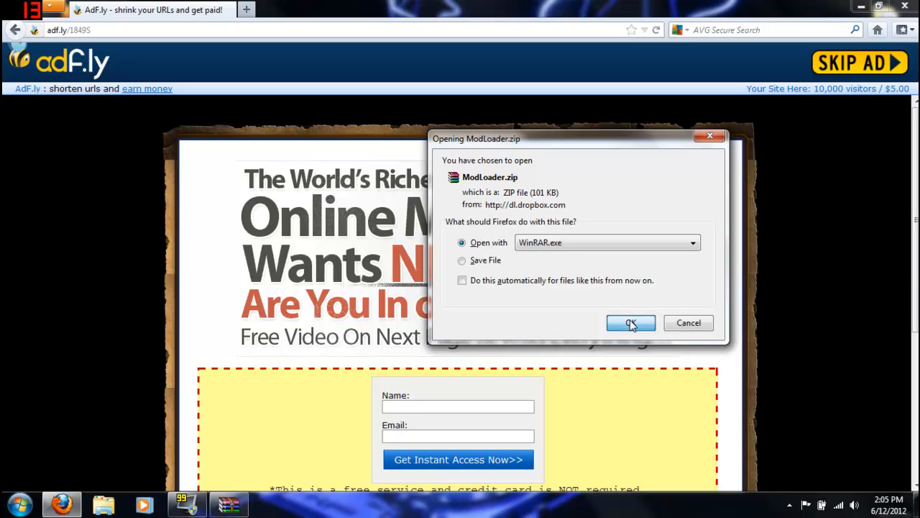
{"action": "left_click", "coordinate": [631, 322]}
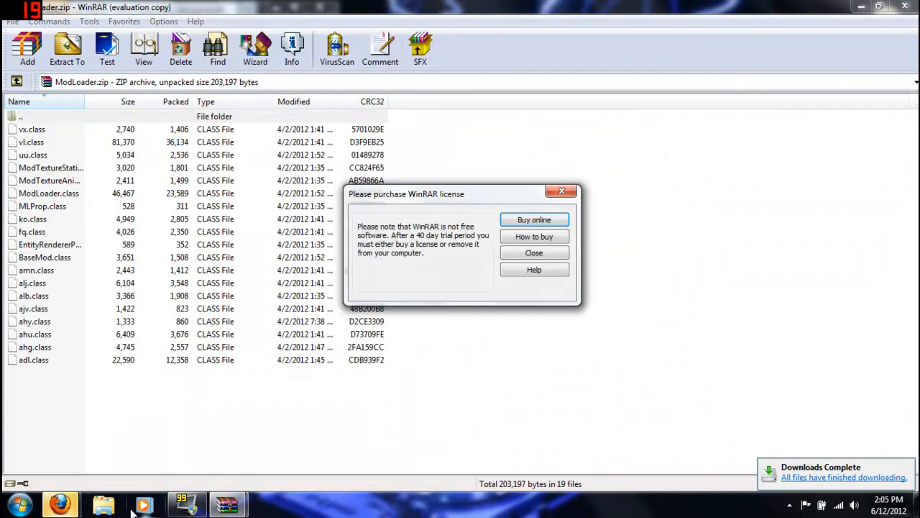
{"action": "mouse_move", "coordinate": [534, 253]}
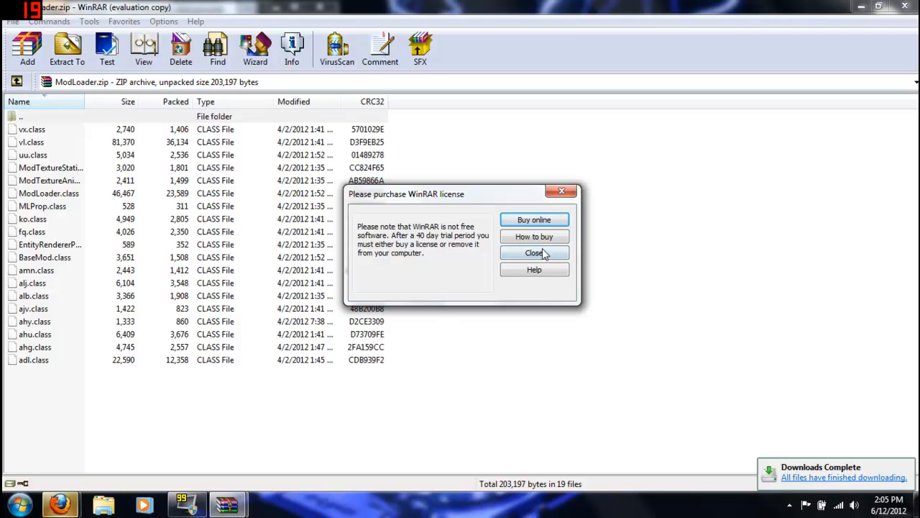
Step: Close the 'Please purchase WinRAR license' reminder
{"action": "left_click", "coordinate": [533, 252]}
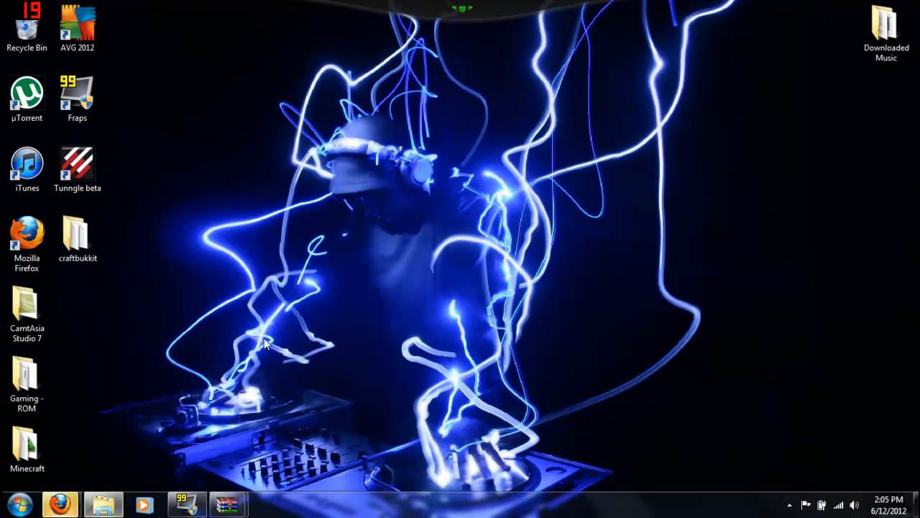
{"action": "double_click", "coordinate": [27, 445]}
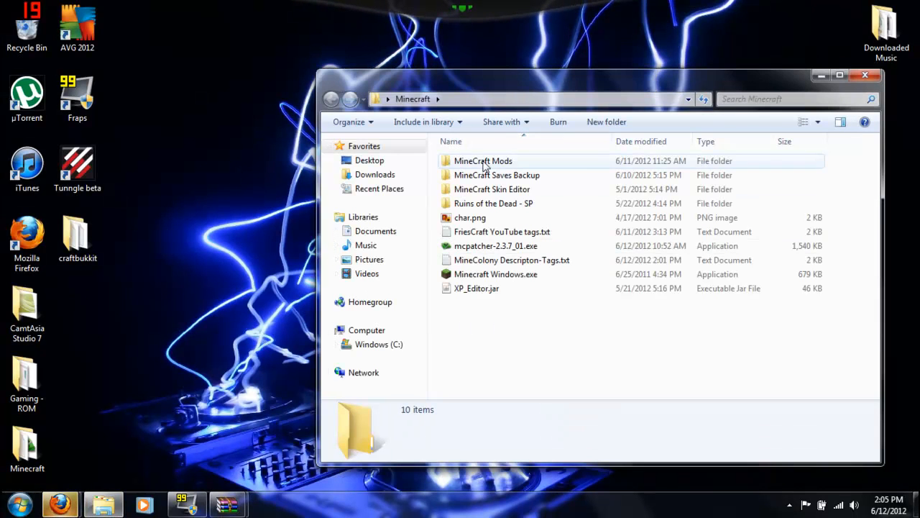
{"action": "double_click", "coordinate": [483, 160]}
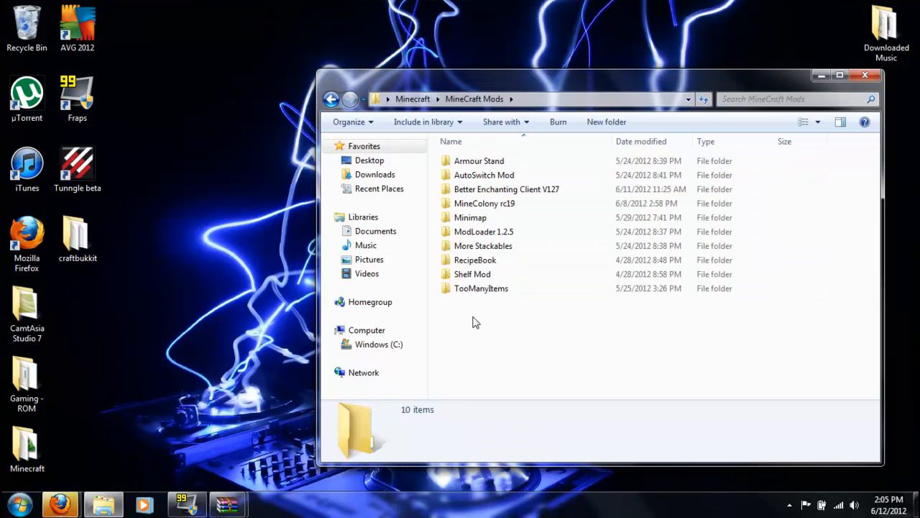
{"action": "left_click", "coordinate": [481, 288]}
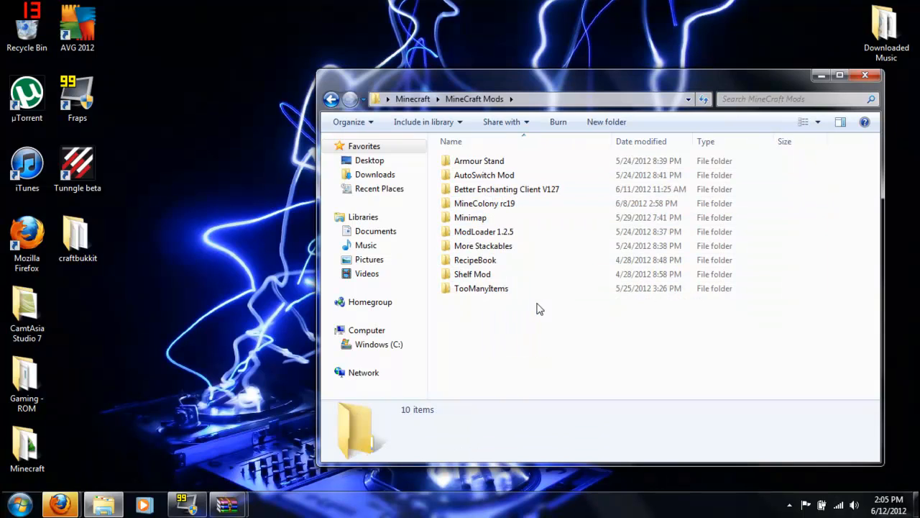
{"action": "left_click", "coordinate": [481, 288]}
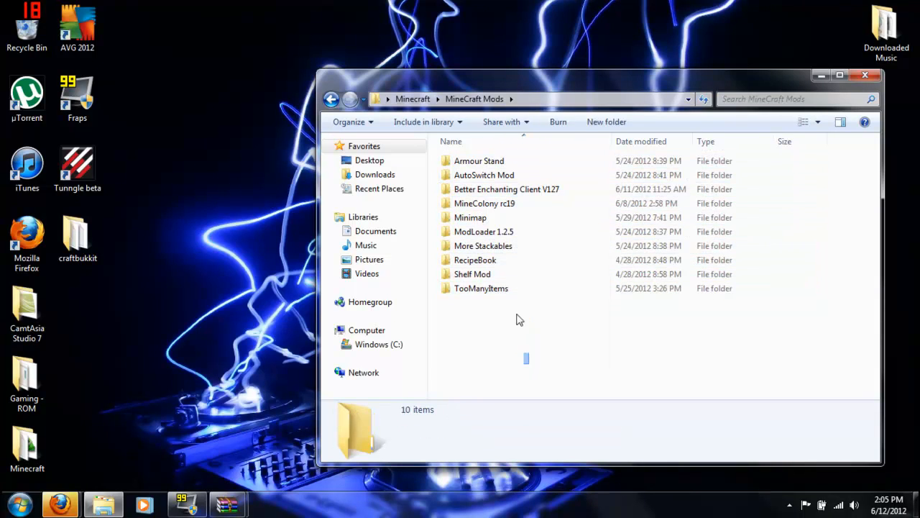
{"action": "mouse_move", "coordinate": [514, 336]}
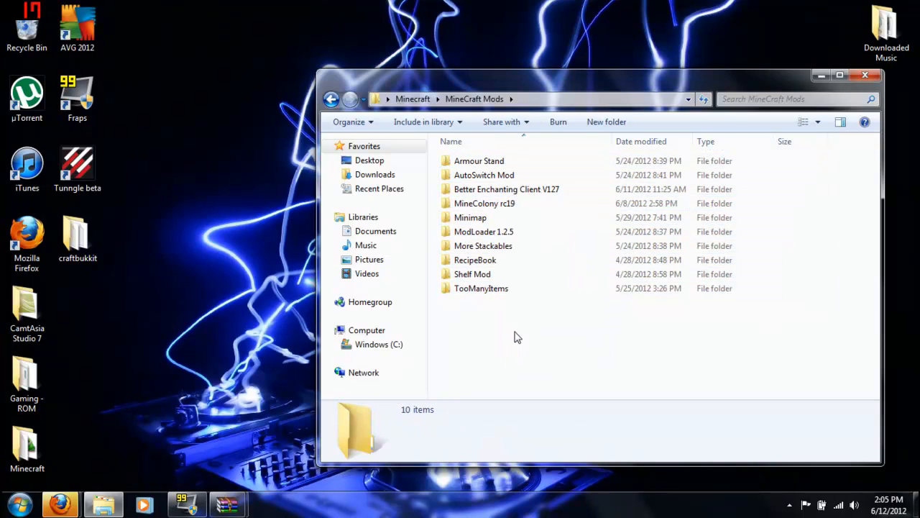
{"action": "mouse_move", "coordinate": [561, 339]}
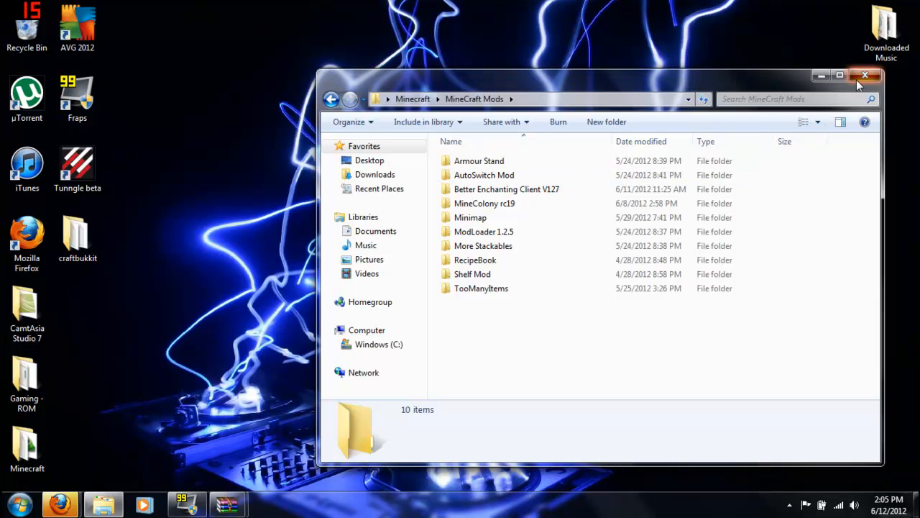
{"action": "left_click", "coordinate": [865, 74]}
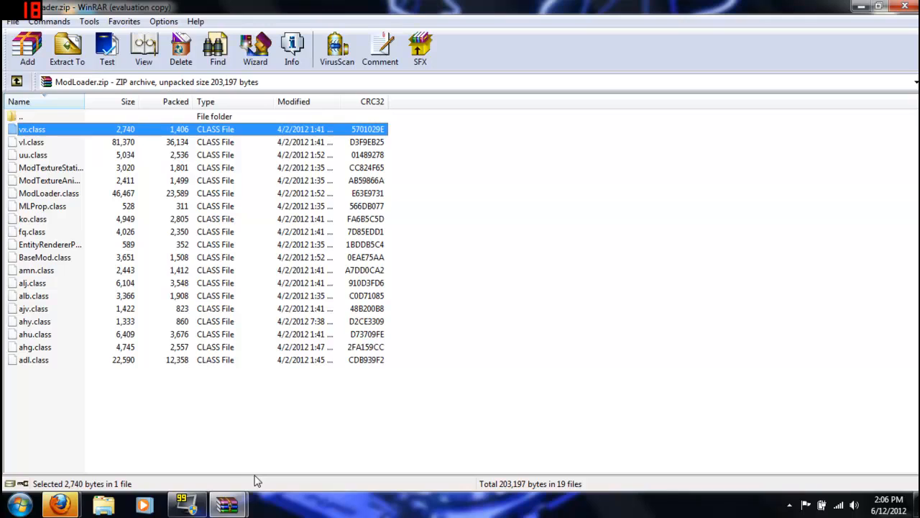
{"action": "mouse_move", "coordinate": [79, 280]}
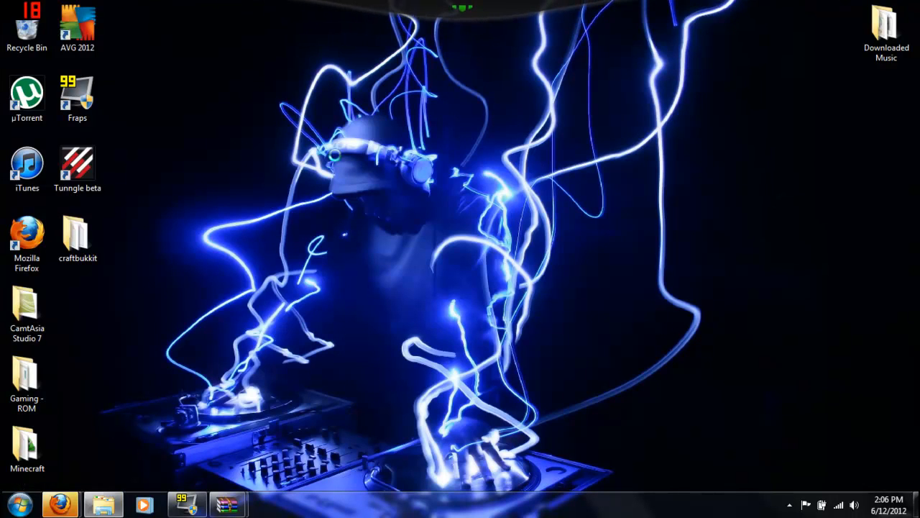
Step: Open minecraft.jar in a second WinRAR window
{"action": "double_click", "coordinate": [27, 446]}
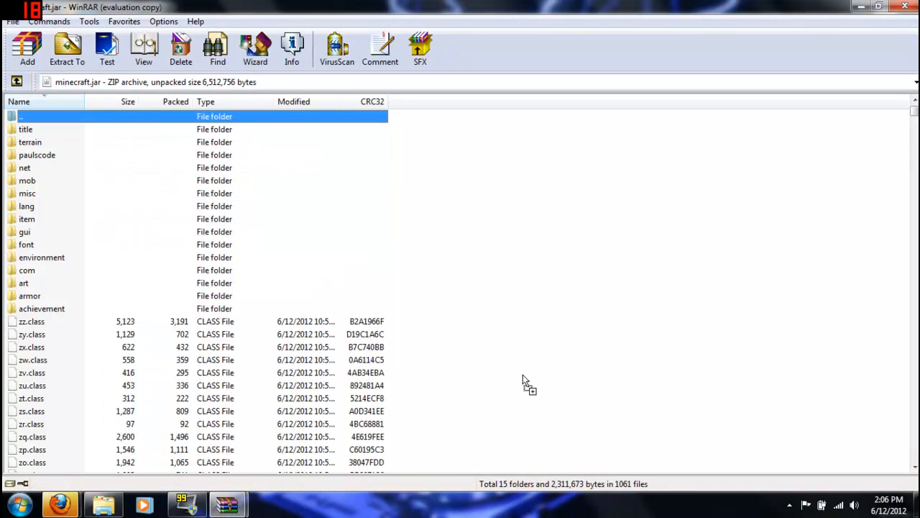
{"action": "left_click", "coordinate": [27, 48]}
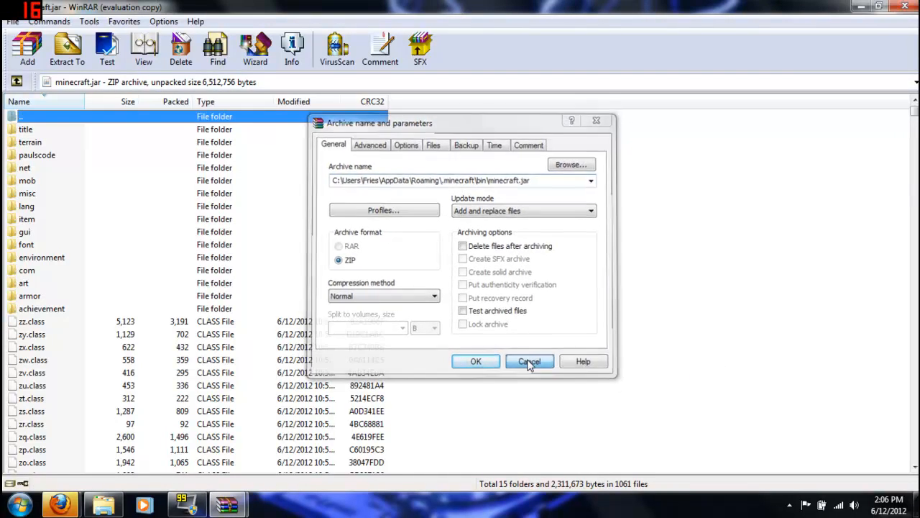
{"action": "left_click", "coordinate": [530, 361]}
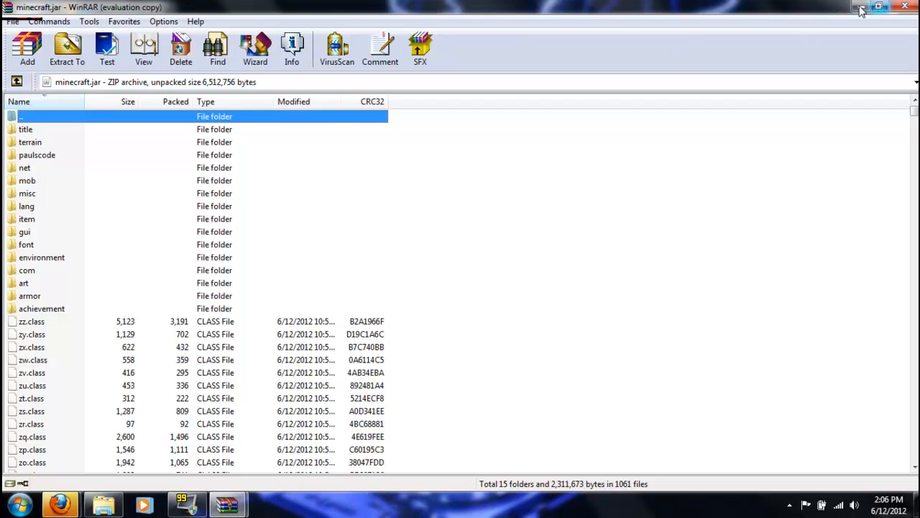
{"action": "mouse_move", "coordinate": [830, 14]}
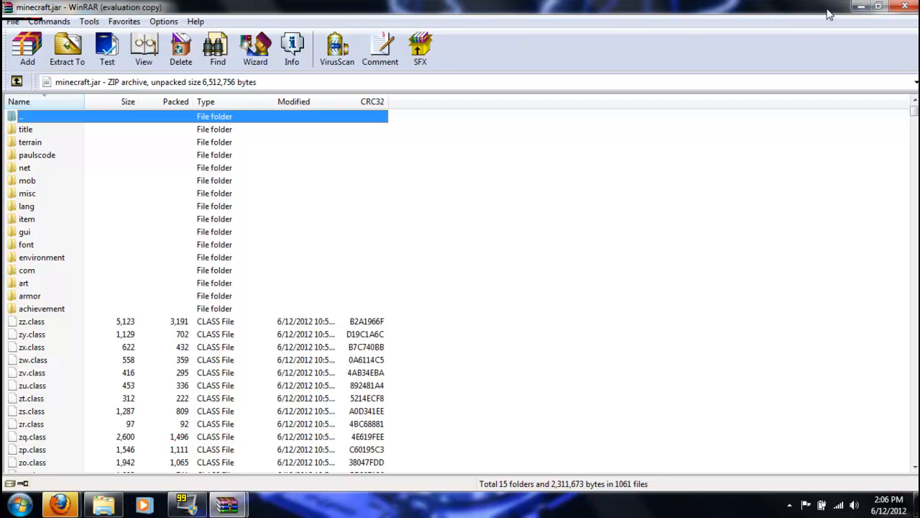
{"action": "mouse_move", "coordinate": [446, 203]}
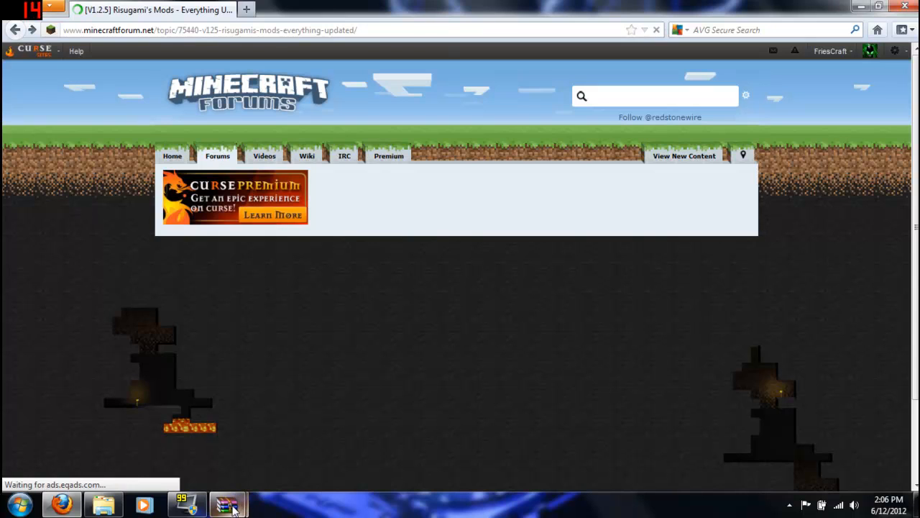
Step: Close the ModLoader.zip window and scroll Risugami's page down to Recipe Book 1.2.5
{"action": "left_click", "coordinate": [229, 504]}
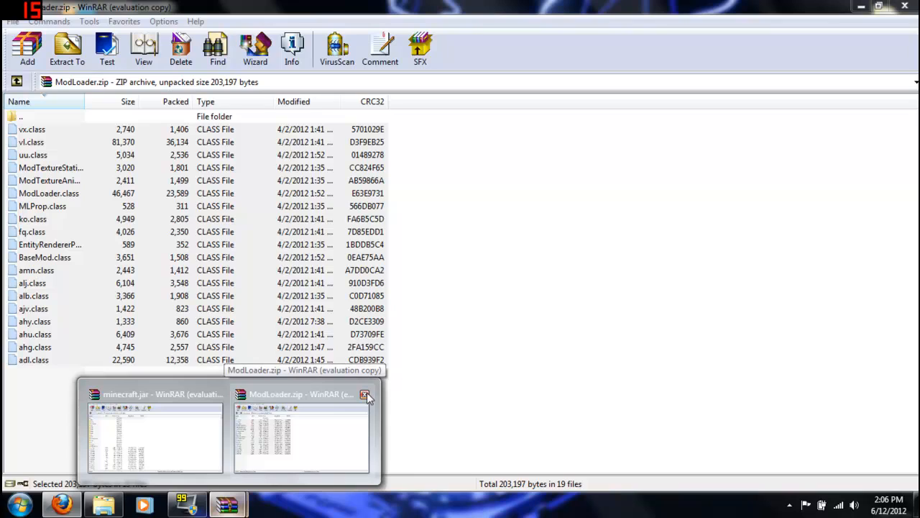
{"action": "left_click", "coordinate": [365, 394]}
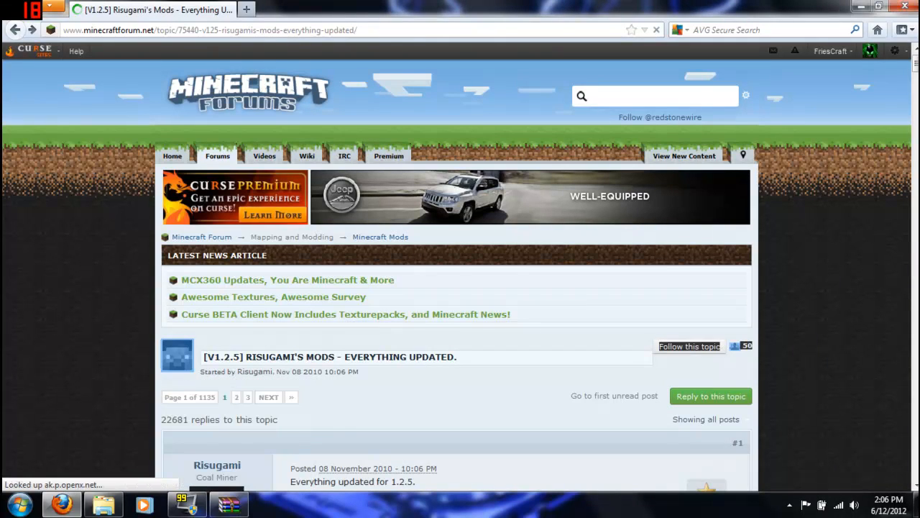
{"action": "scroll", "scroll_direction": "down", "scroll_amount": 3}
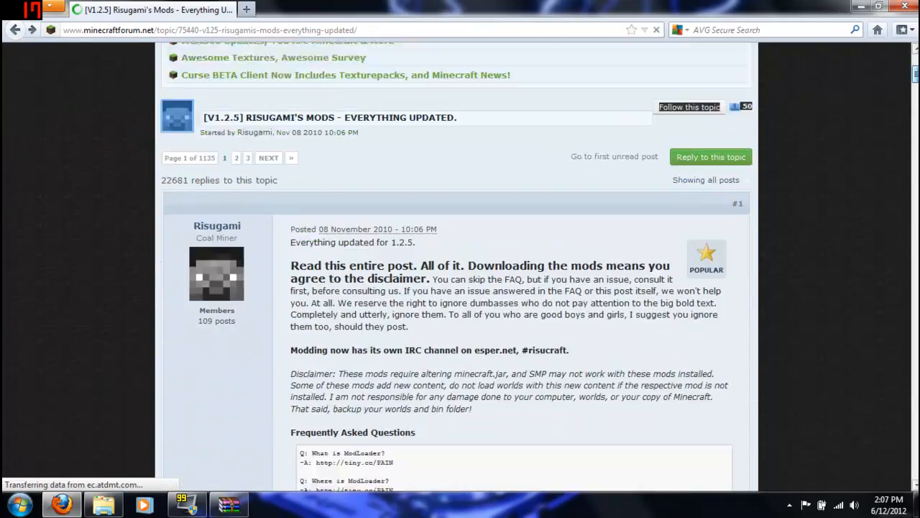
{"action": "scroll", "scroll_direction": "down", "scroll_amount": 3}
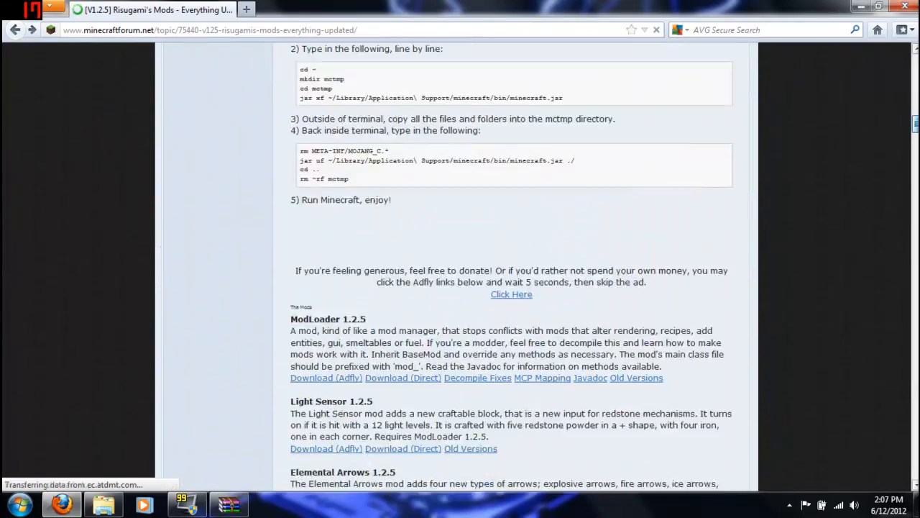
{"action": "scroll", "scroll_direction": "down", "scroll_amount": 3}
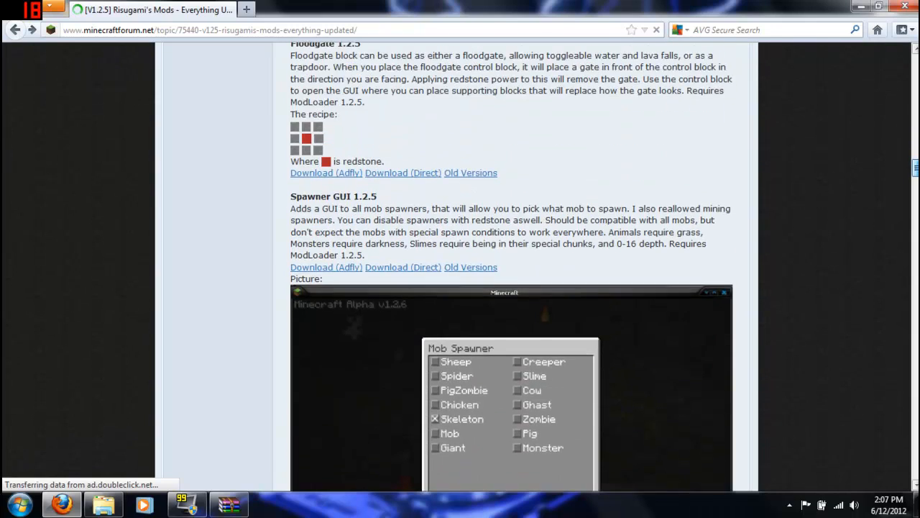
{"action": "scroll", "scroll_direction": "down", "scroll_amount": 3}
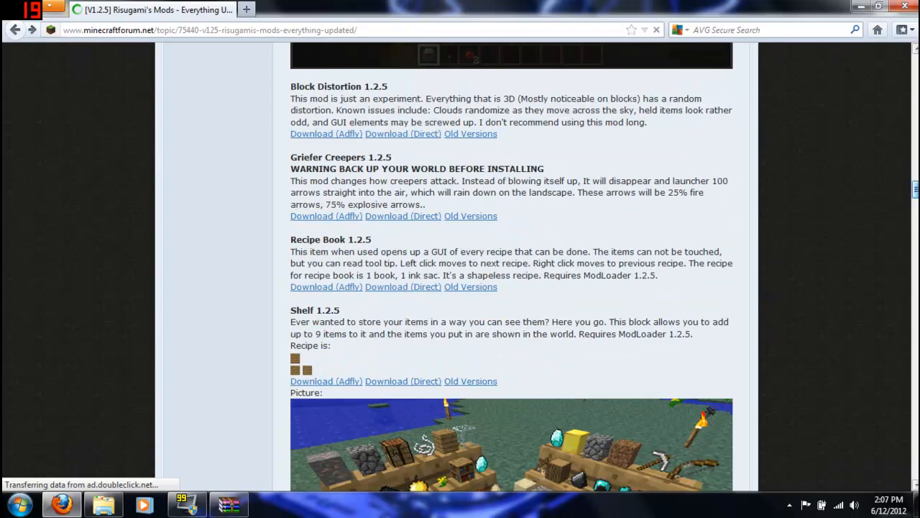
{"action": "mouse_move", "coordinate": [471, 215]}
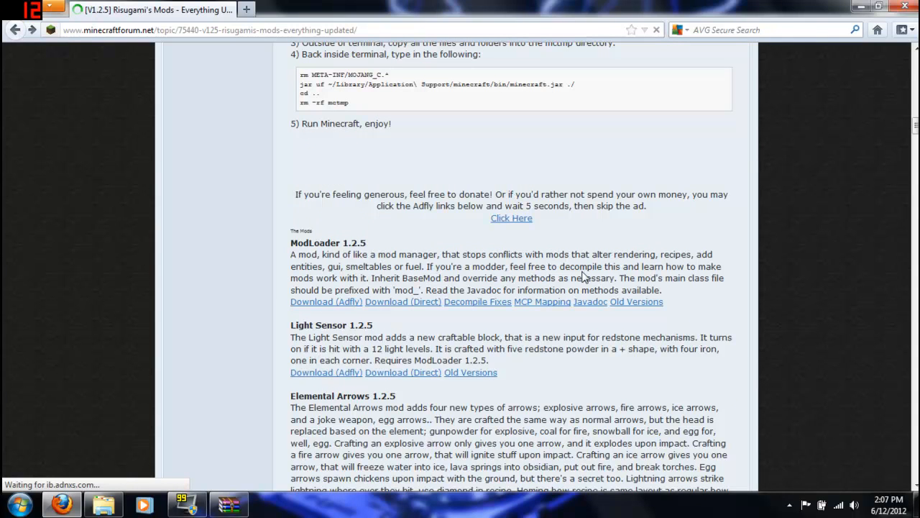
{"action": "scroll", "scroll_direction": "down", "scroll_amount": 3}
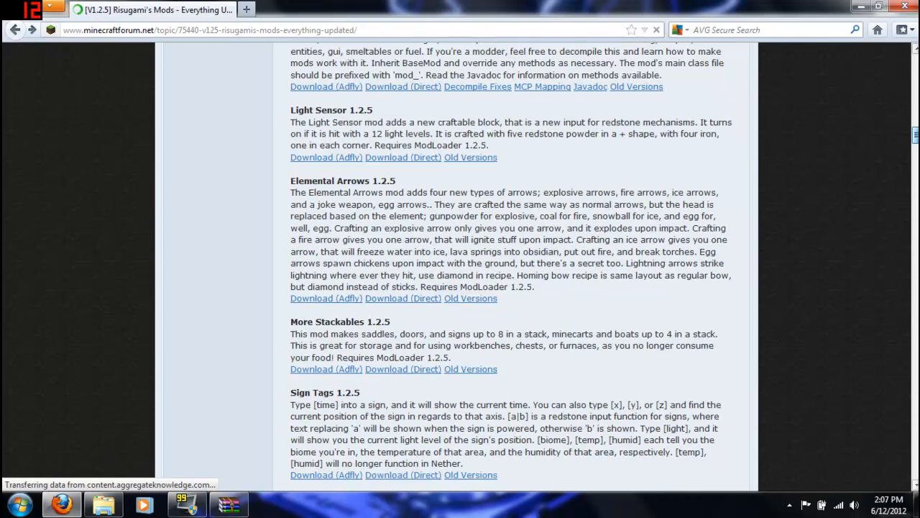
{"action": "scroll", "scroll_direction": "down", "scroll_amount": 3}
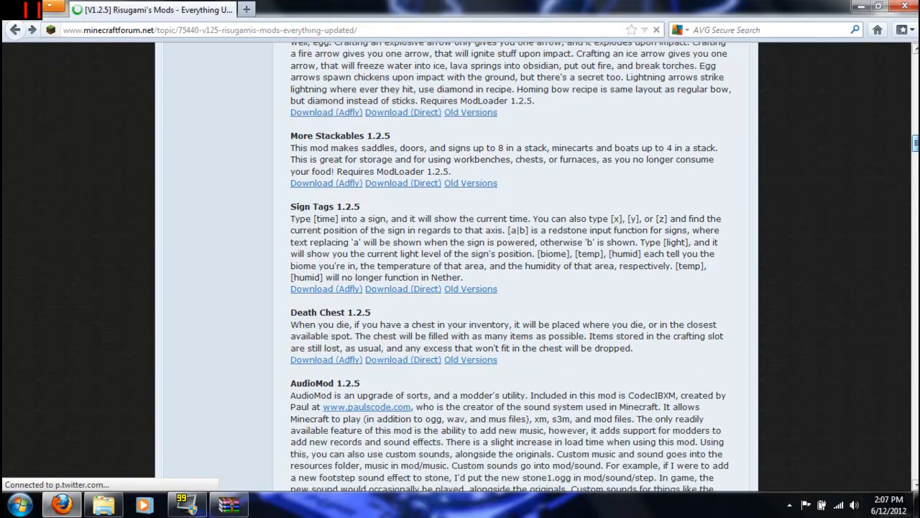
{"action": "scroll", "scroll_direction": "down", "scroll_amount": 3}
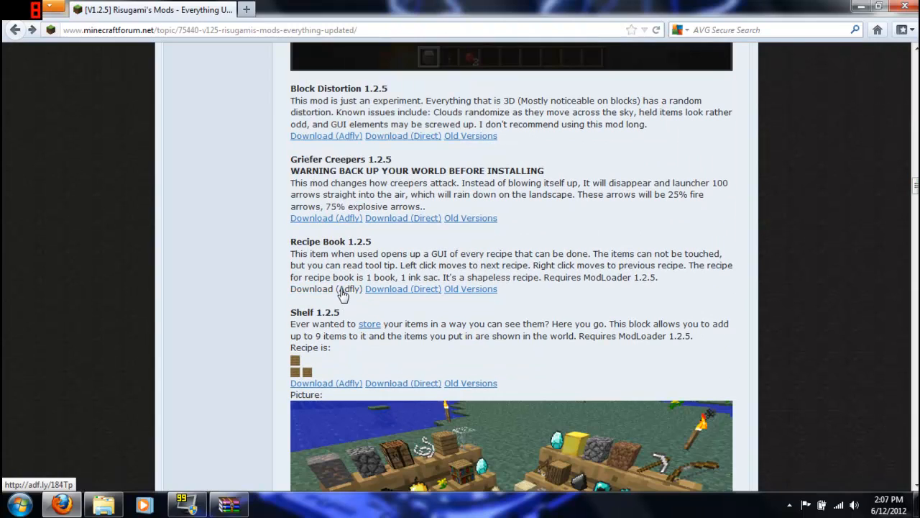
Step: Download Recipe Book.zip via its Adfly link and open it with WinRAR.exe
{"action": "left_click", "coordinate": [326, 289]}
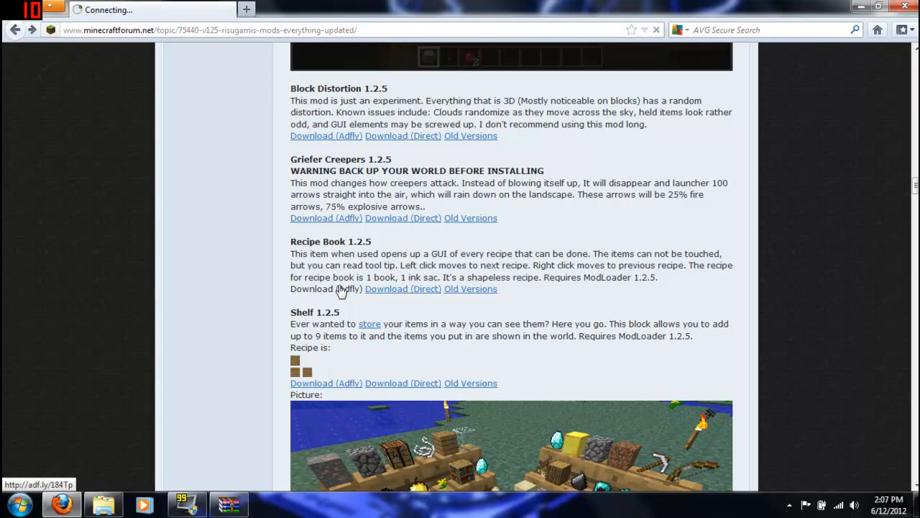
{"action": "left_click", "coordinate": [326, 288]}
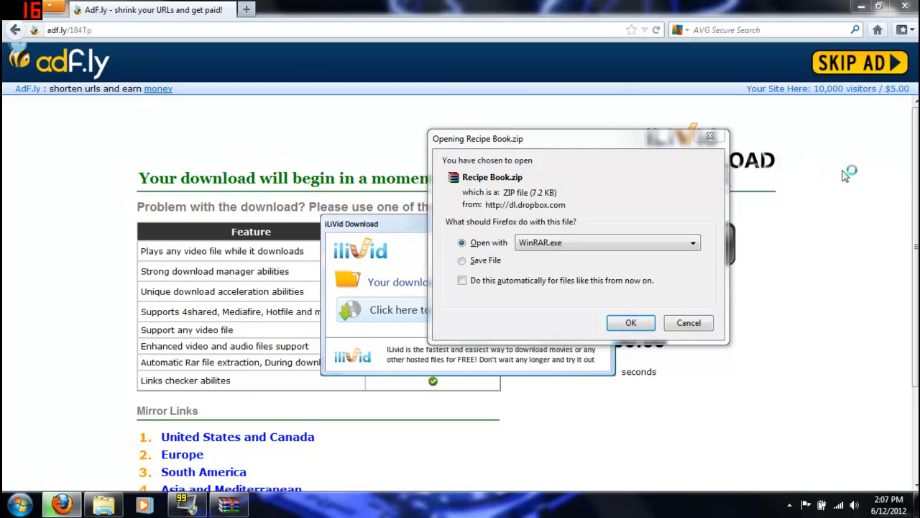
{"action": "left_click", "coordinate": [631, 323]}
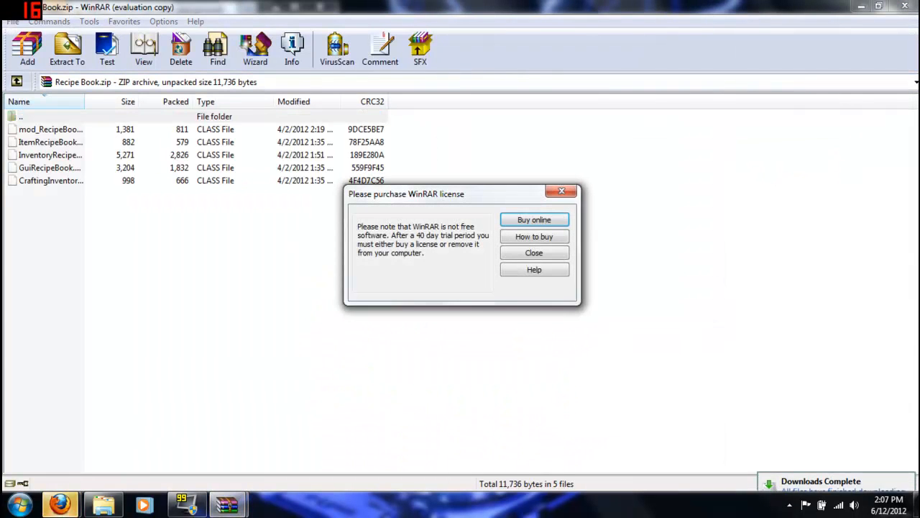
Step: Close the license reminder and switch to minecraft.jar's file list in WinRAR
{"action": "left_click", "coordinate": [534, 253]}
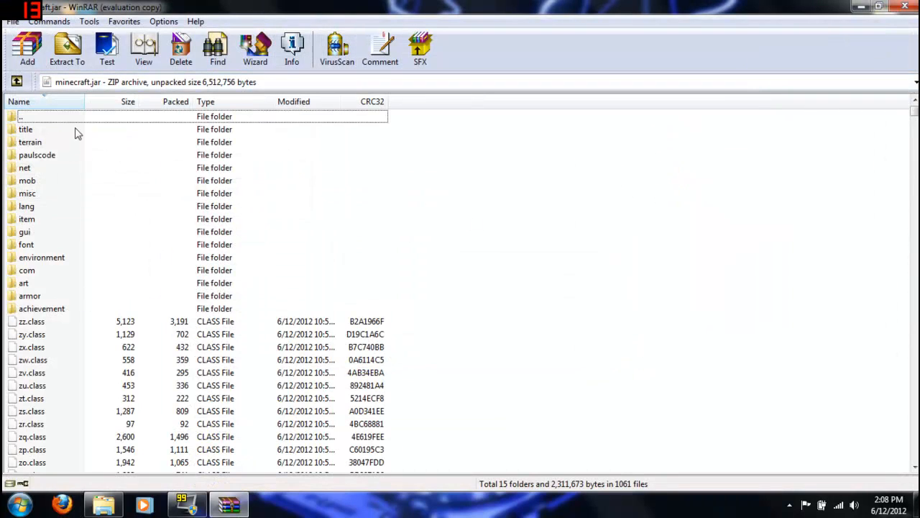
{"action": "left_click", "coordinate": [26, 48]}
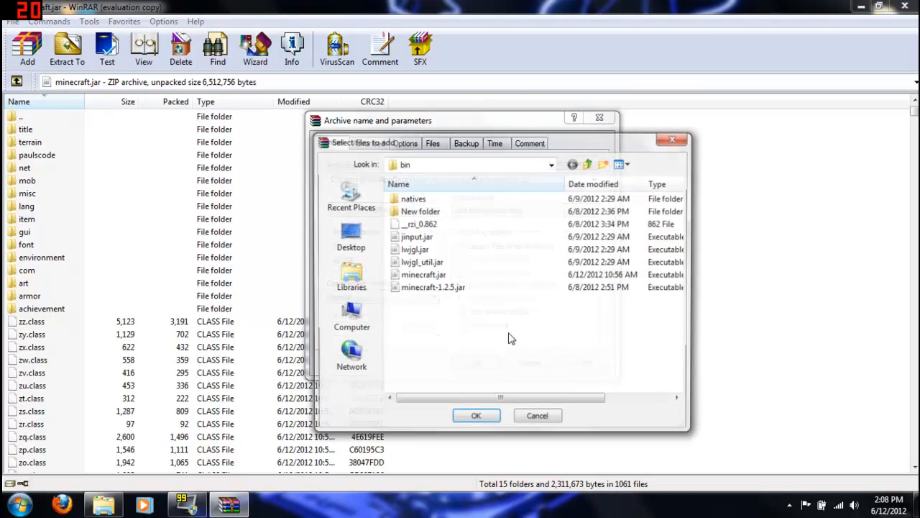
{"action": "left_click", "coordinate": [476, 415]}
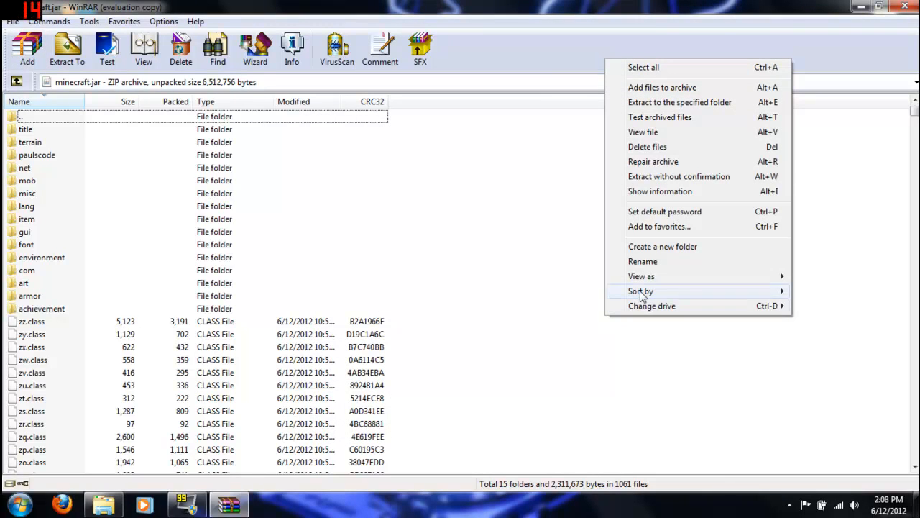
{"action": "mouse_move", "coordinate": [659, 226]}
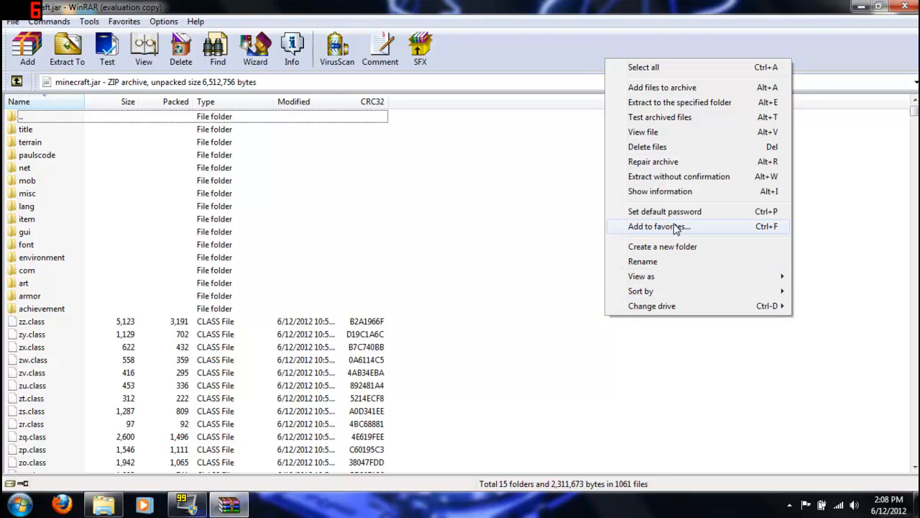
{"action": "mouse_move", "coordinate": [607, 301]}
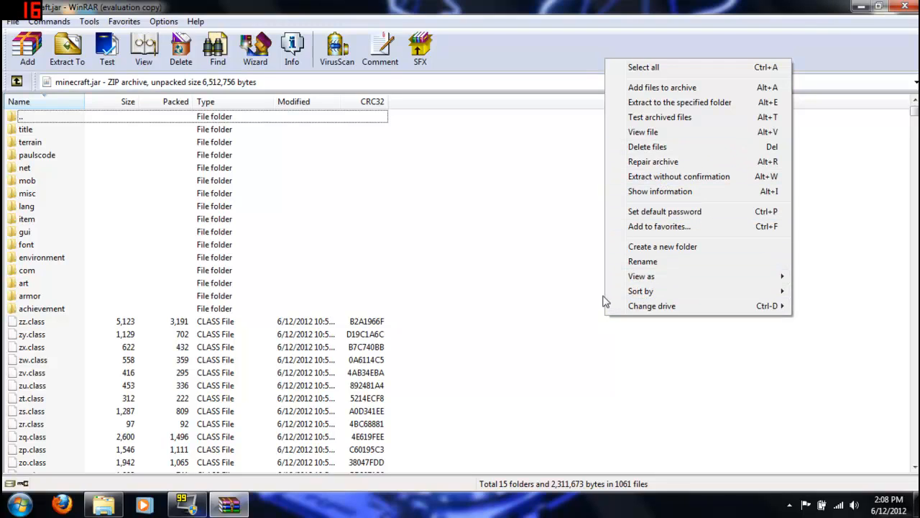
Step: Add a MEATA-Inf folder to minecraft.jar, then delete it and confirm
{"action": "left_click", "coordinate": [662, 246]}
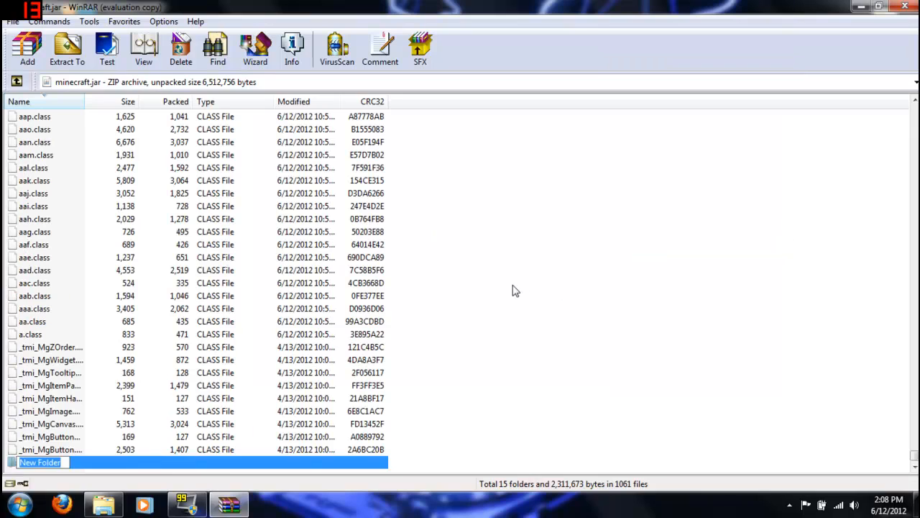
{"action": "type", "text": "MEATA-Inf"}
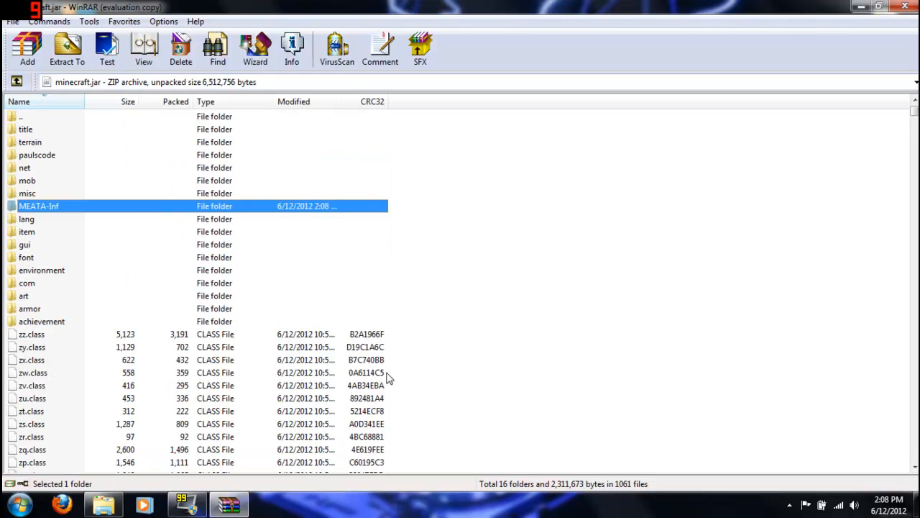
{"action": "mouse_move", "coordinate": [136, 212]}
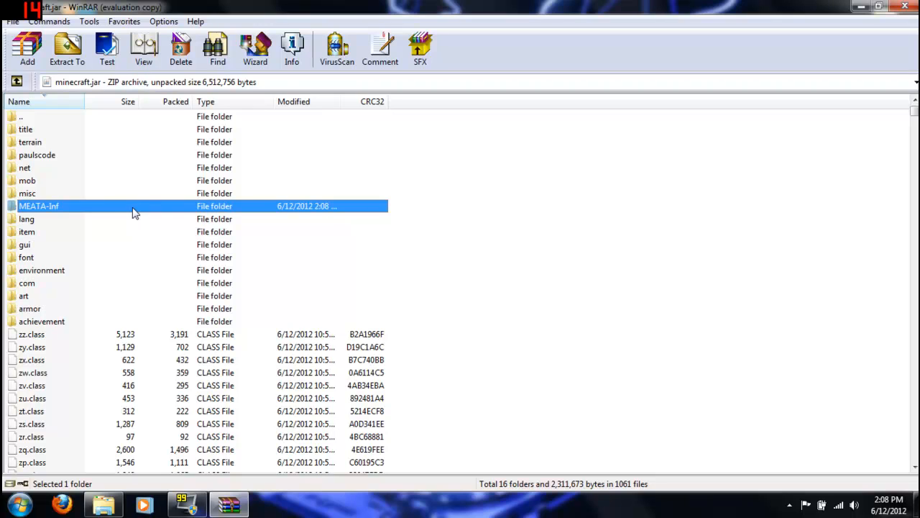
{"action": "left_click", "coordinate": [181, 47]}
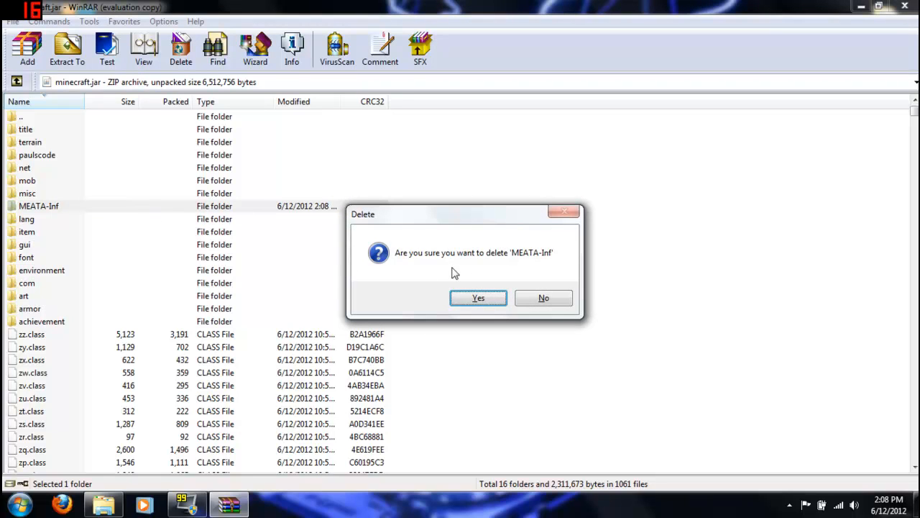
{"action": "left_click", "coordinate": [479, 298]}
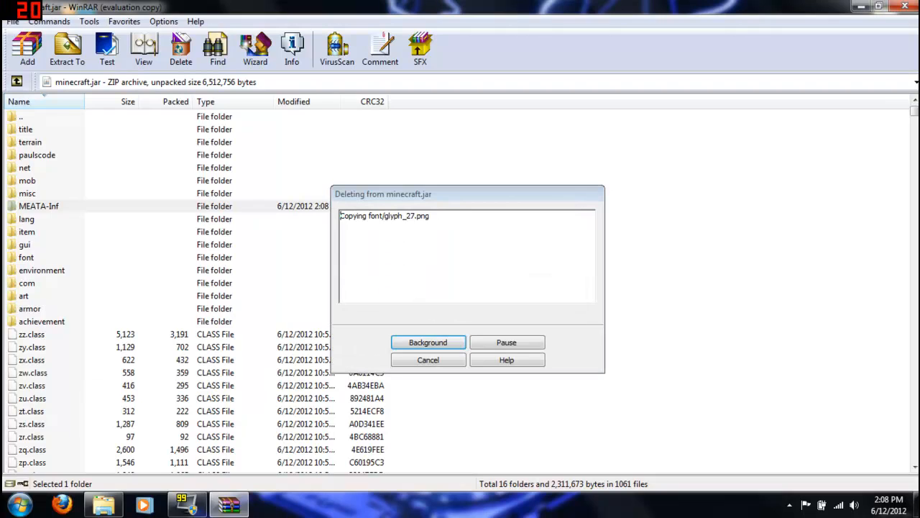
{"action": "left_click", "coordinate": [428, 341]}
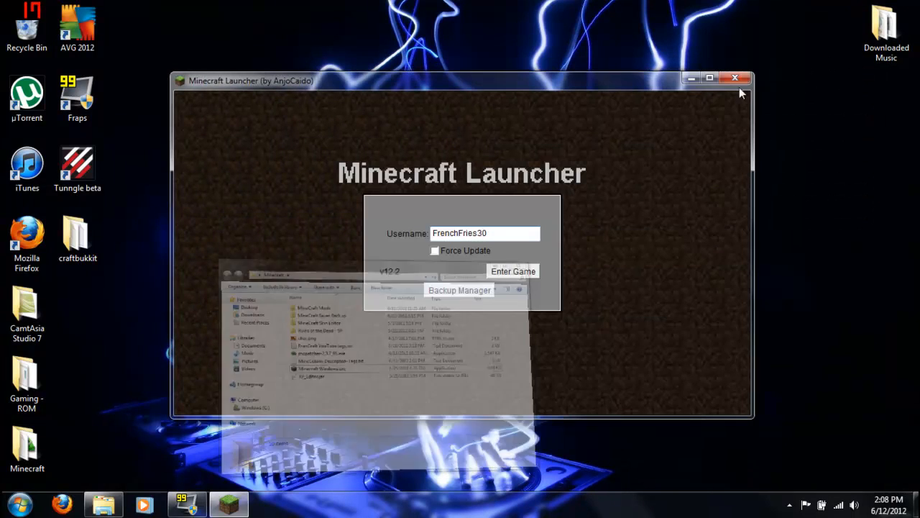
Step: Start Minecraft with Enter Game in the launcher
{"action": "left_click", "coordinate": [513, 271]}
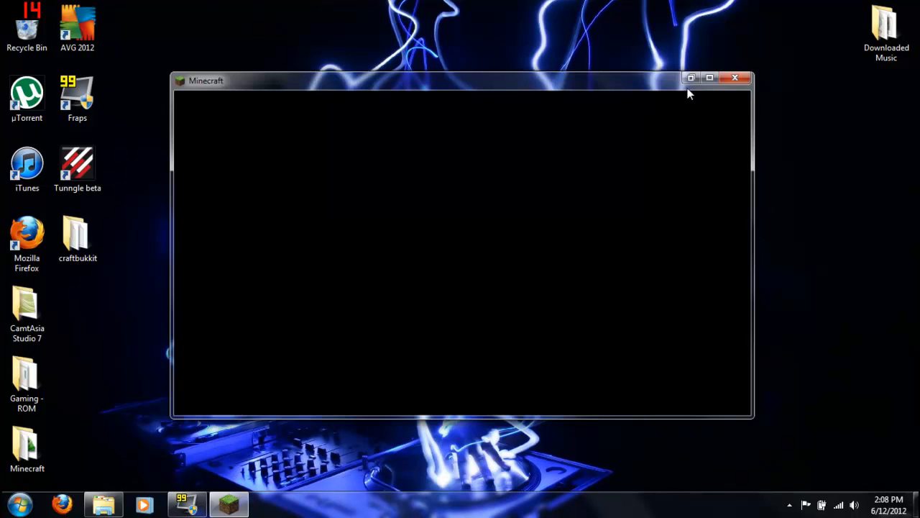
{"action": "mouse_move", "coordinate": [535, 332]}
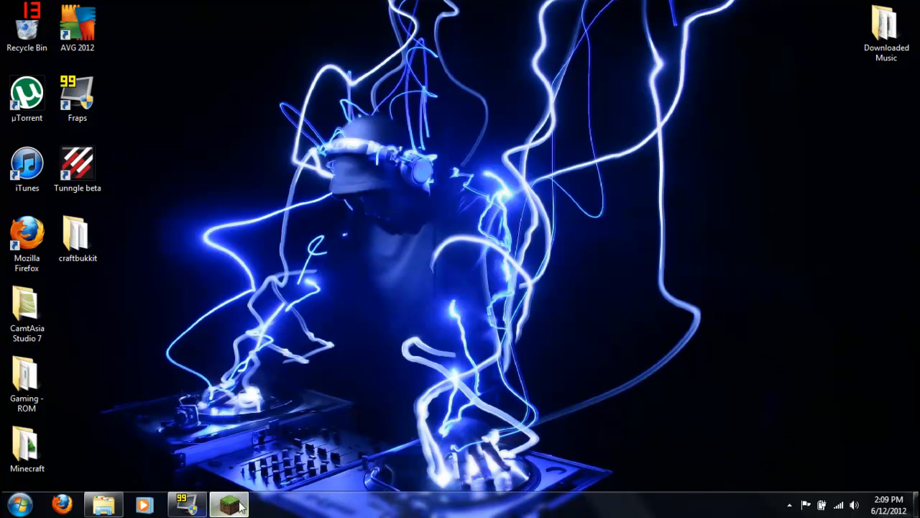
Step: Restore the game window, load the New World save, and scroll the TooManyItems list
{"action": "left_click", "coordinate": [229, 503]}
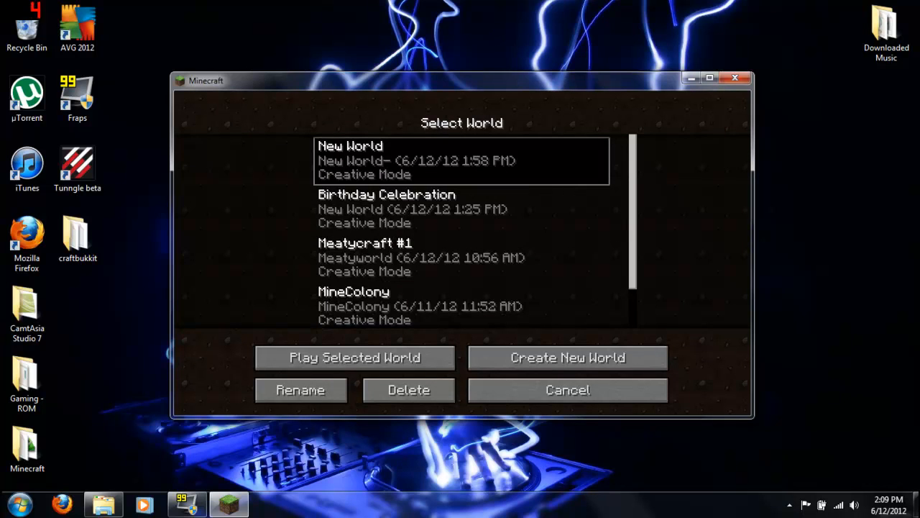
{"action": "left_click", "coordinate": [353, 357]}
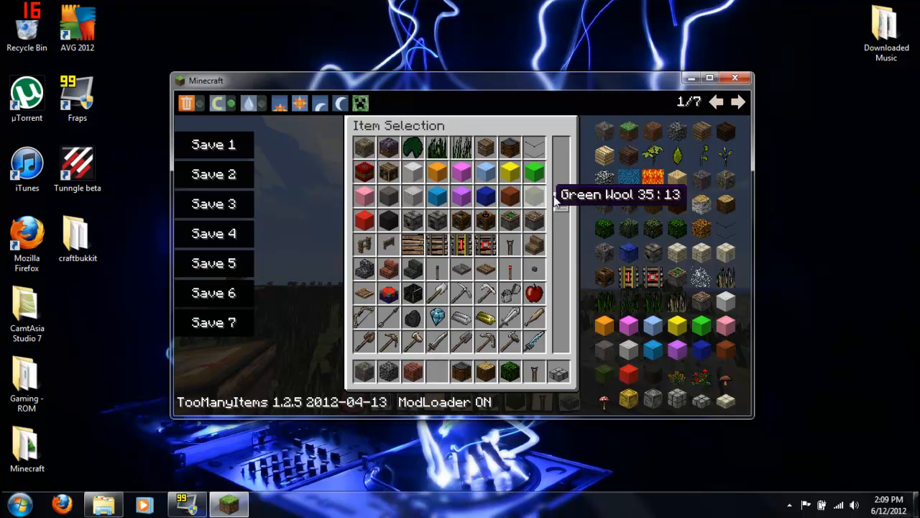
{"action": "scroll", "scroll_direction": "down", "scroll_amount": 3}
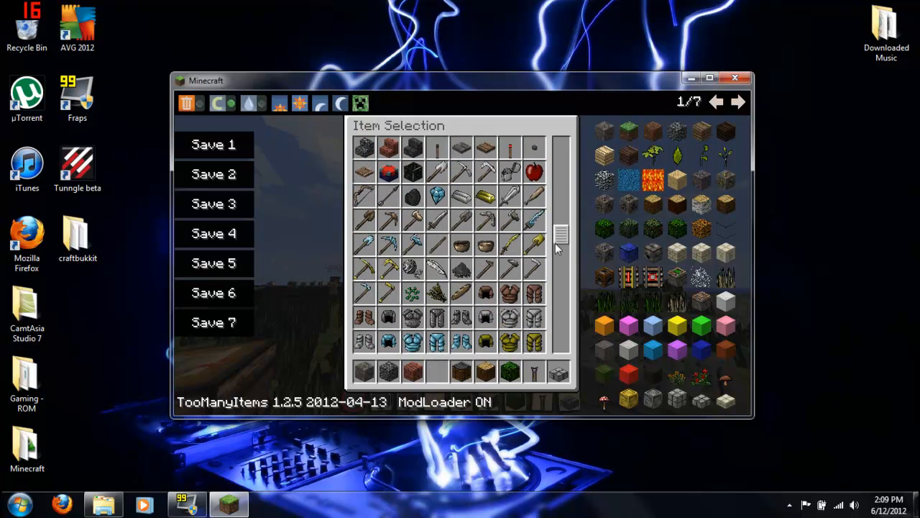
{"action": "scroll", "scroll_direction": "down", "scroll_amount": 3}
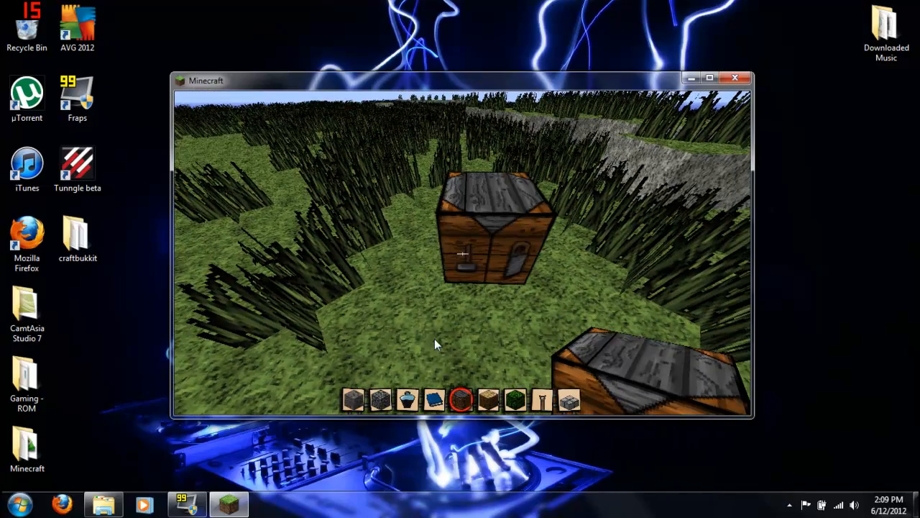
Step: Open the inventory with E and place a Book in the crafting grid
{"action": "key", "text": "e"}
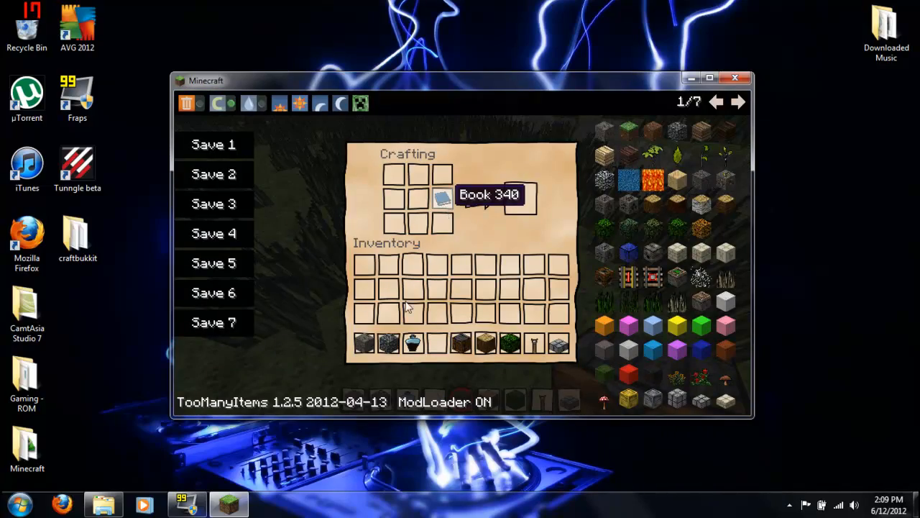
{"action": "left_click", "coordinate": [438, 195]}
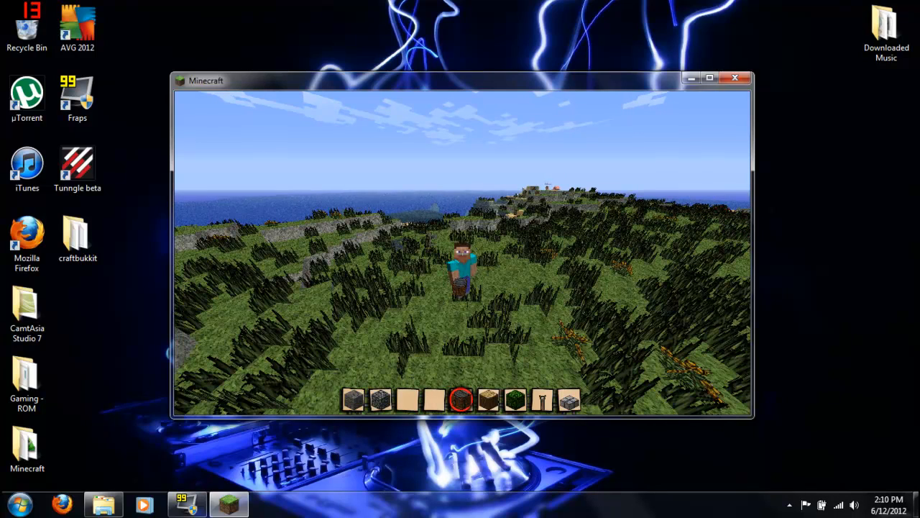
Step: Select hotbar slot 3 to hold the parchment-coloured item
{"action": "key", "text": "3"}
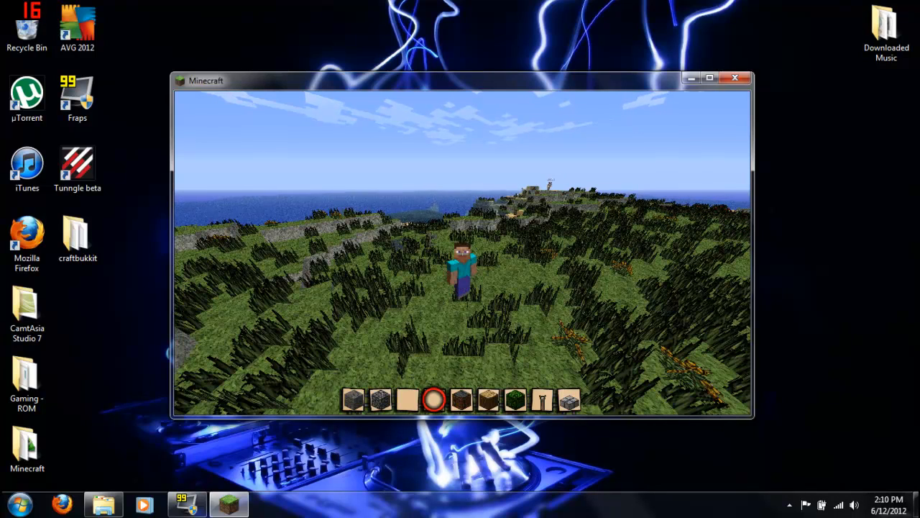